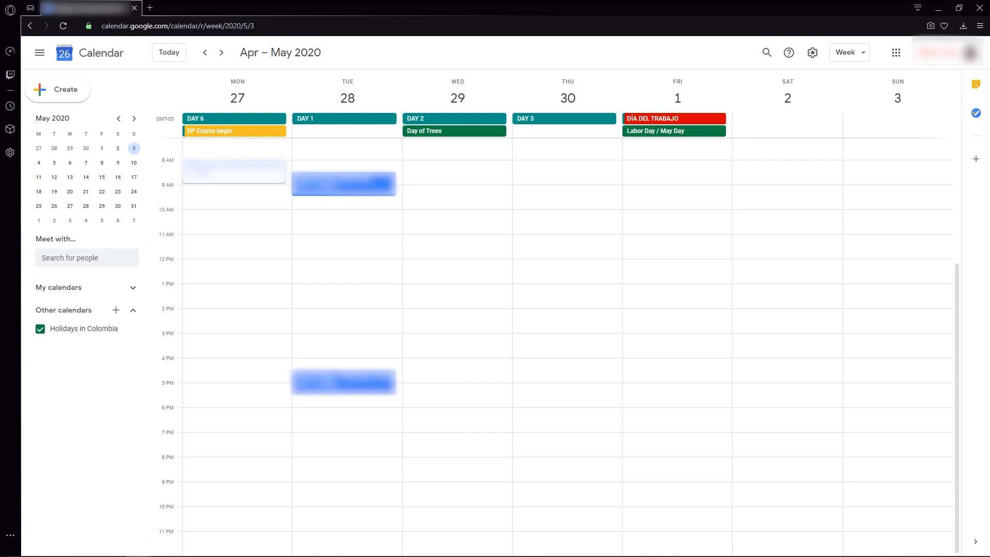
pyautogui.moveTo(263, 222)
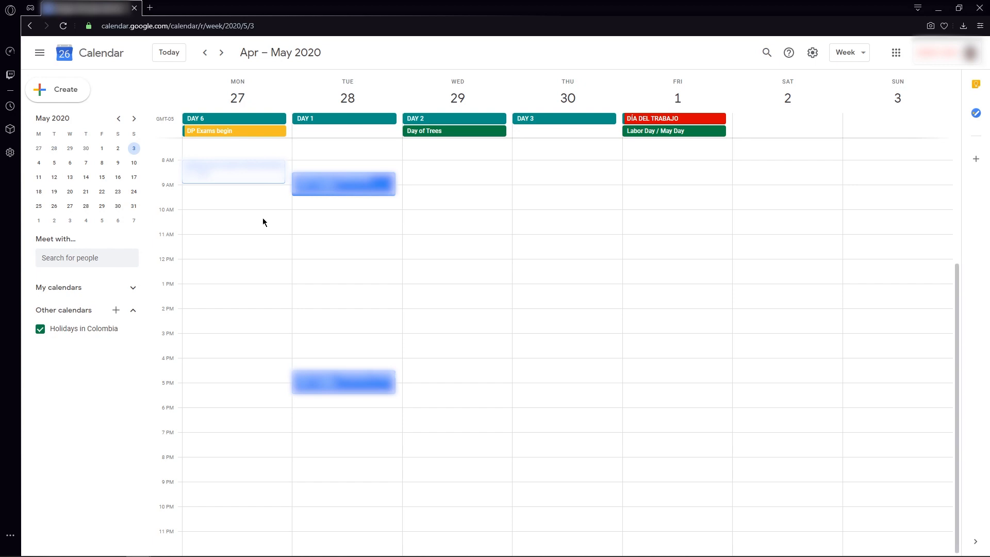
# Step: Create a new untitled event in the Monday April 27 10am slot
pyautogui.click(234, 221)
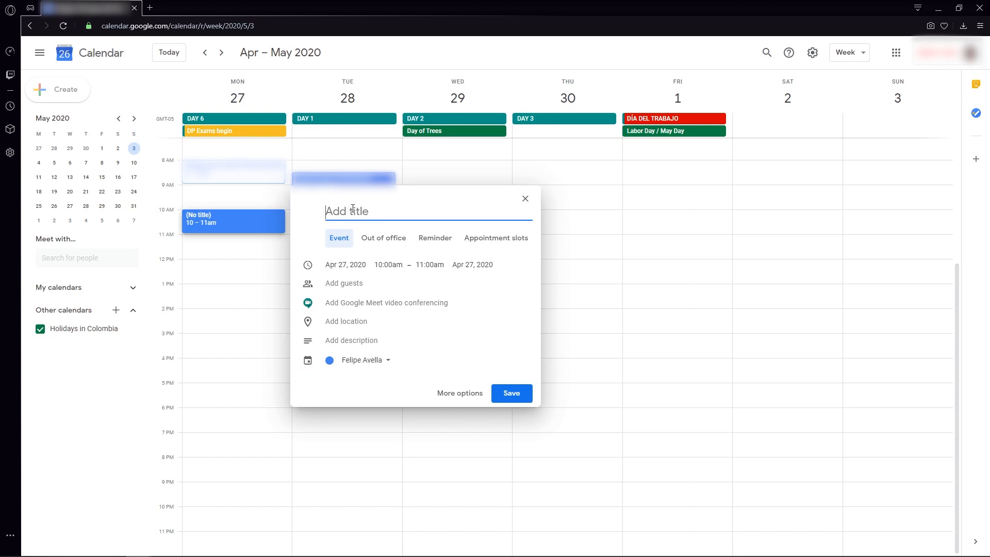
pyautogui.moveTo(416, 238)
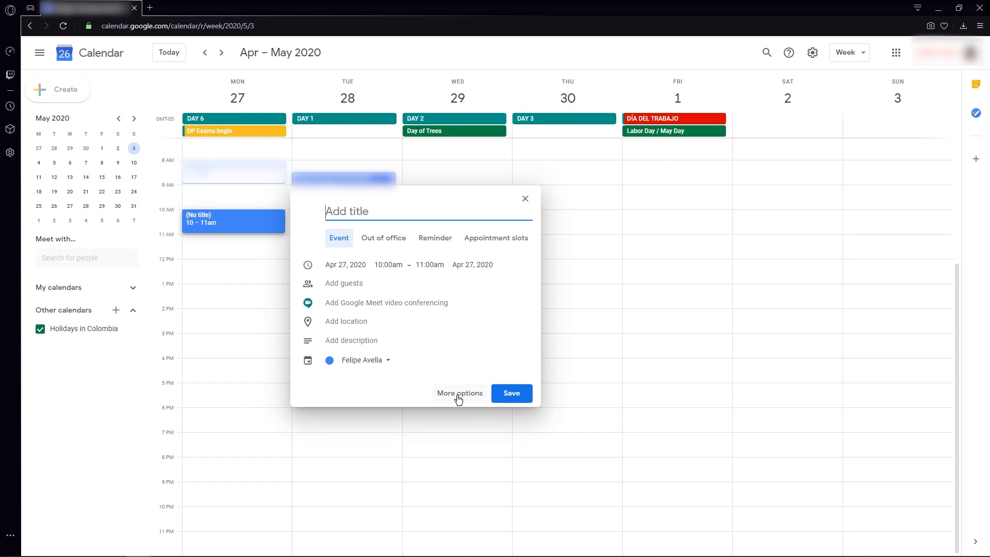
# Step: Expand to the full editor and title the event 'File Sharing and Link Sharing Example'
pyautogui.click(460, 393)
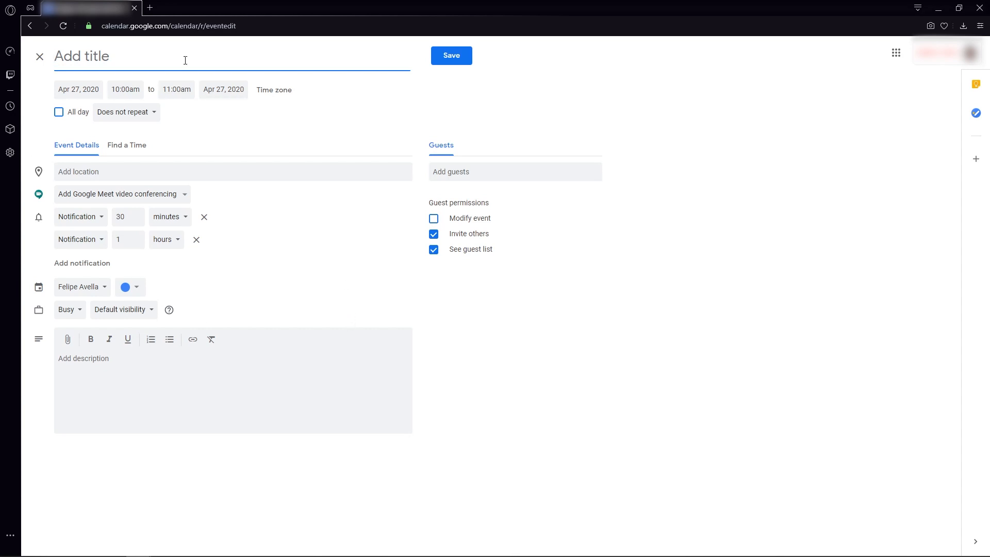
pyautogui.write('File Sharing a')
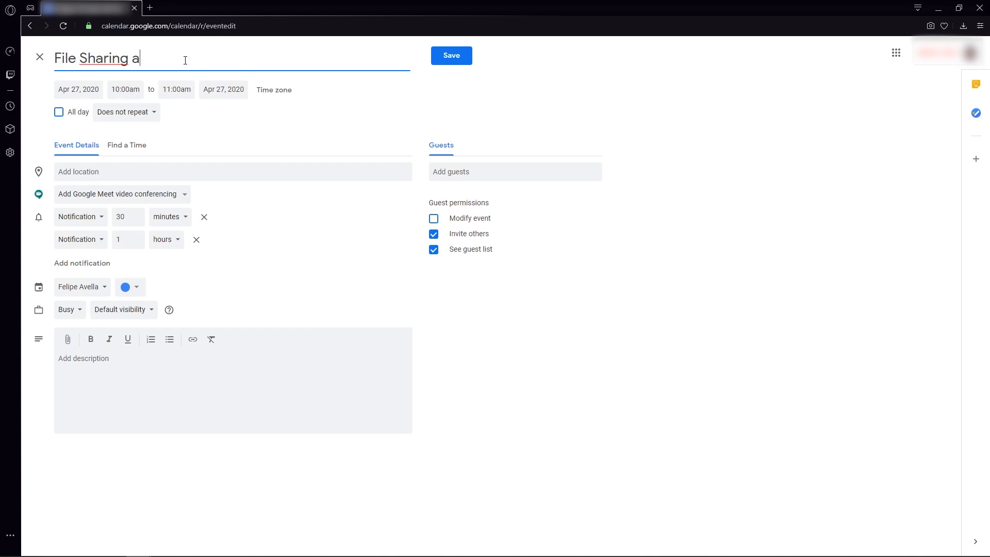
pyautogui.write('nd Link Sharing Example')
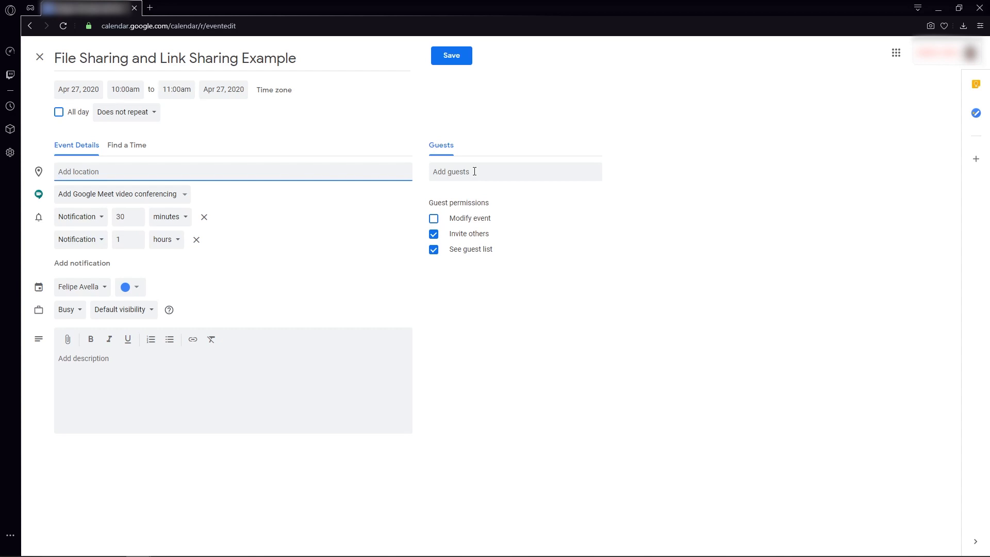
# Step: Add guests to the event, attaching a Google Meet video link
pyautogui.click(117, 194)
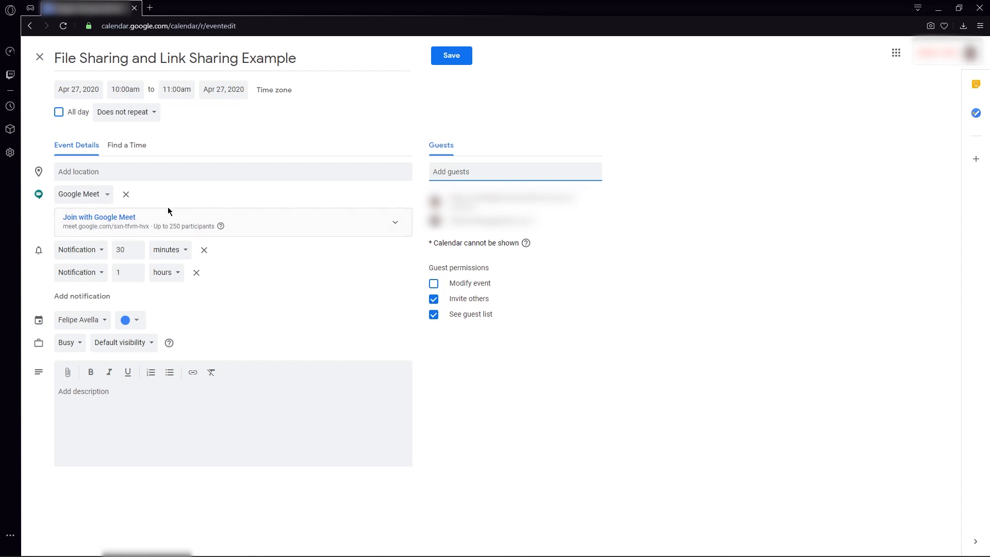
pyautogui.moveTo(185, 204)
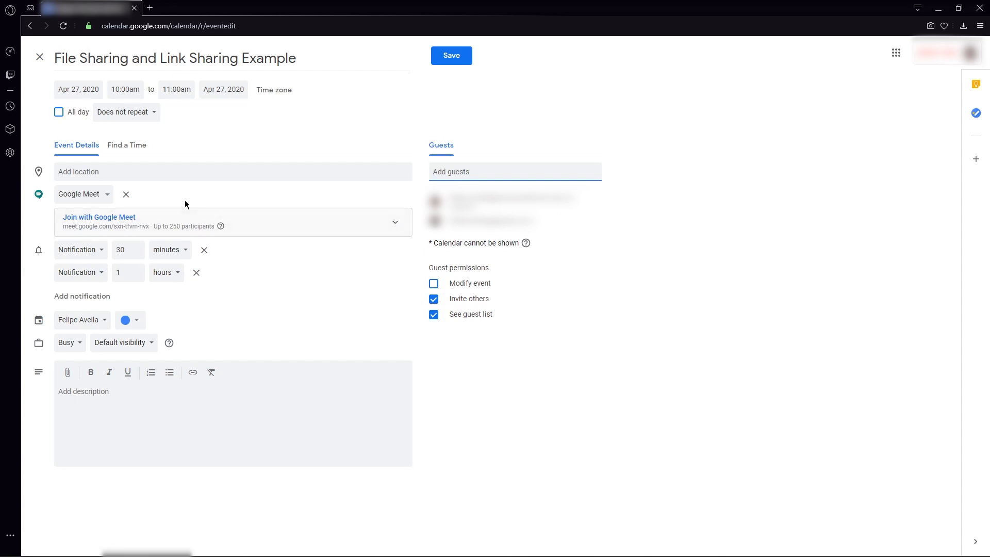
pyautogui.moveTo(173, 201)
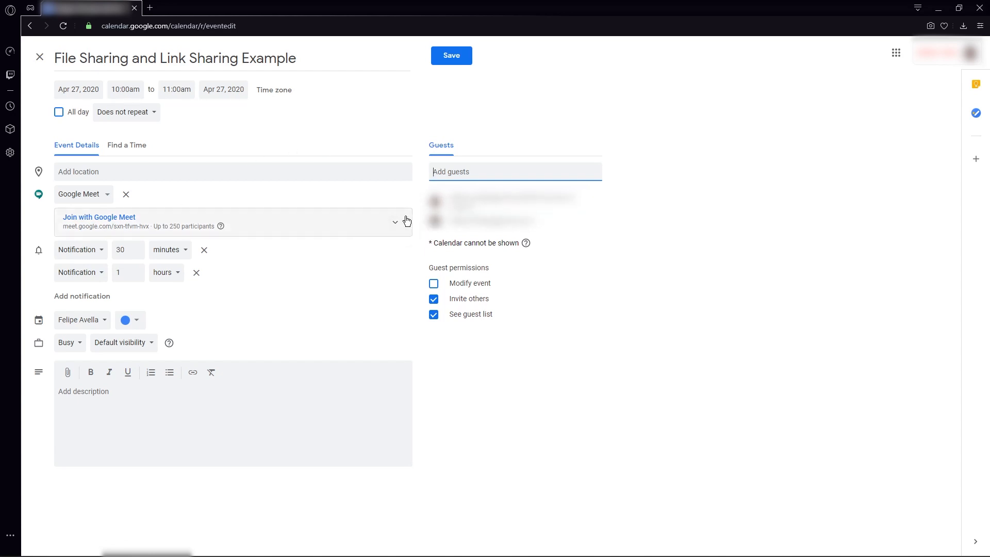
pyautogui.moveTo(353, 272)
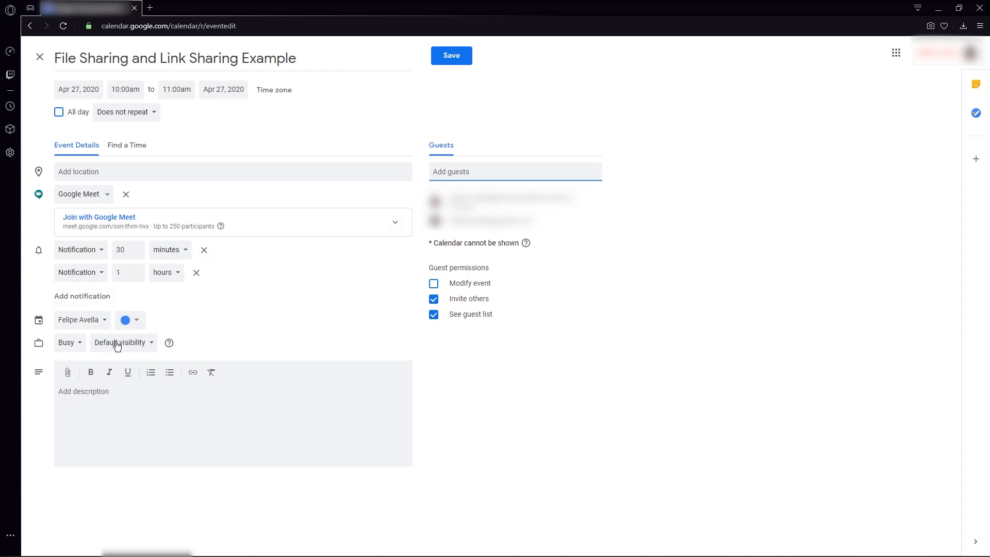
pyautogui.moveTo(126, 336)
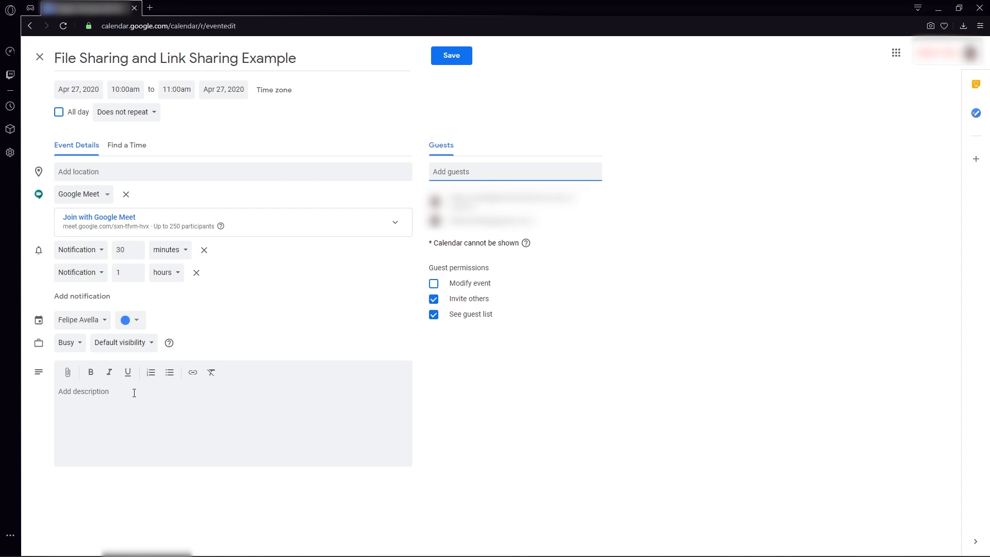
pyautogui.moveTo(68, 372)
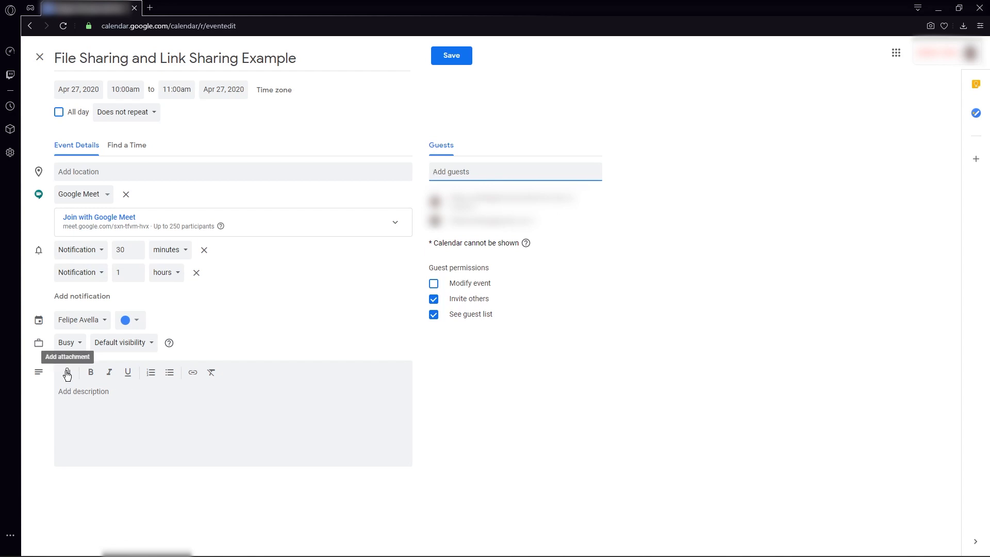
# Step: Upload logos propuestas.pdf from the computer as an attachment in the event description
pyautogui.click(67, 373)
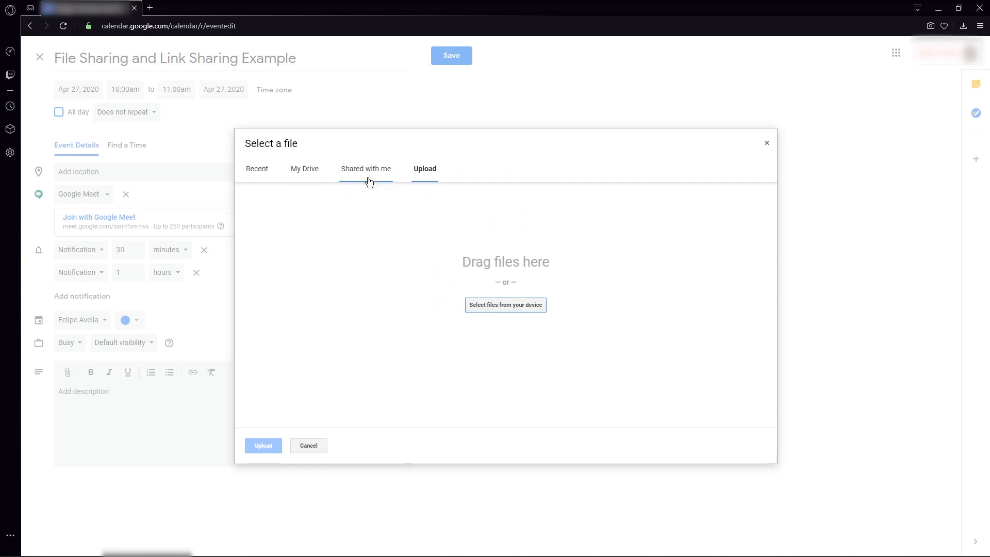
pyautogui.click(257, 169)
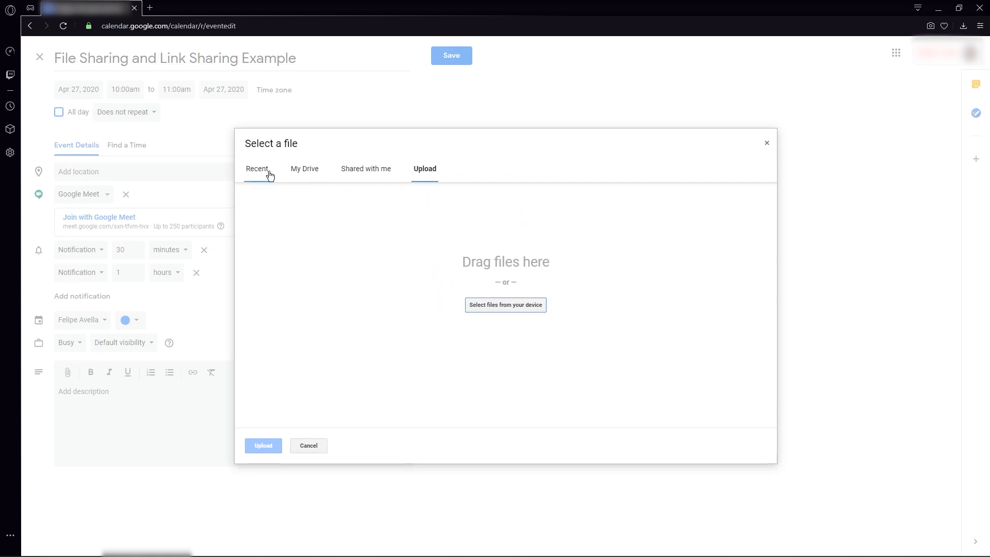
pyautogui.moveTo(520, 322)
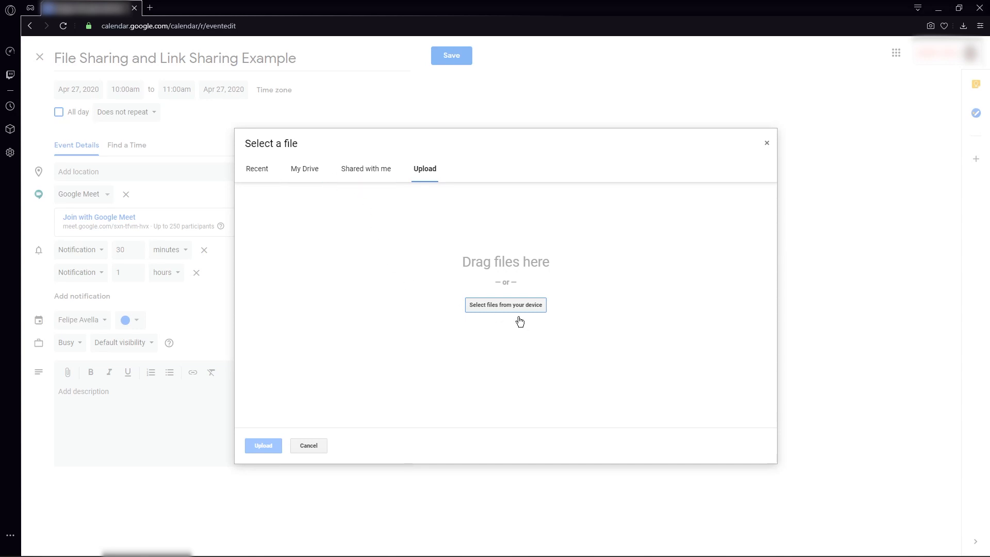
pyautogui.moveTo(501, 318)
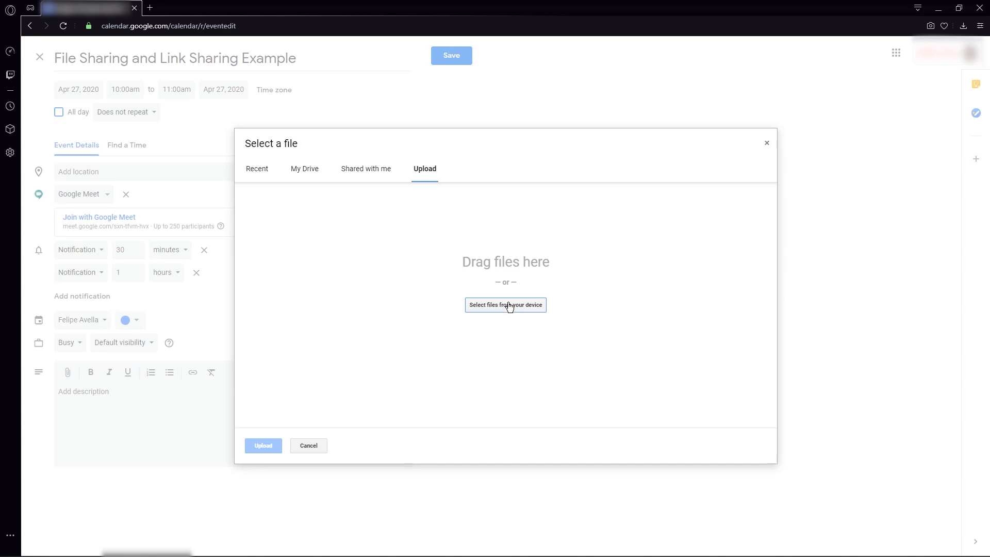
pyautogui.click(505, 304)
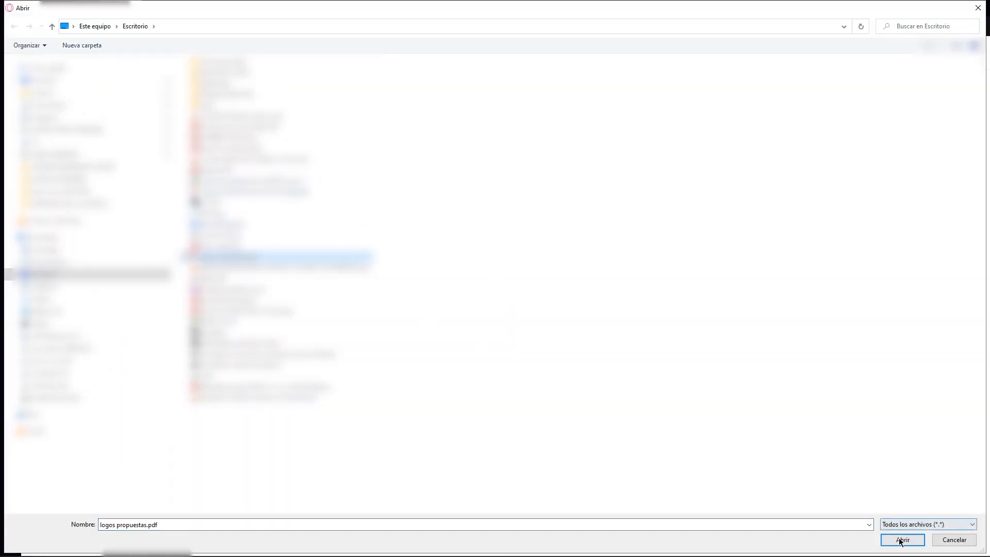
pyautogui.click(901, 539)
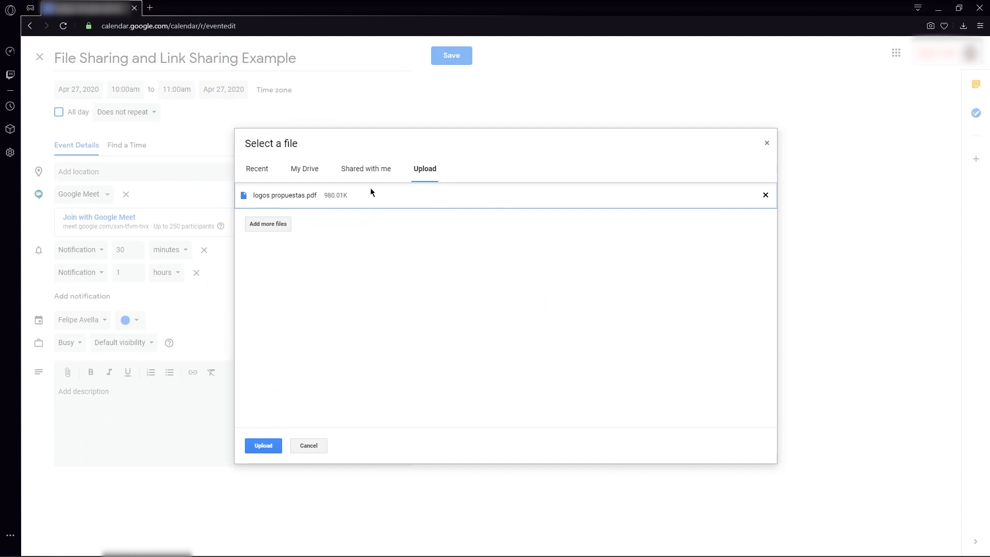
pyautogui.moveTo(292, 212)
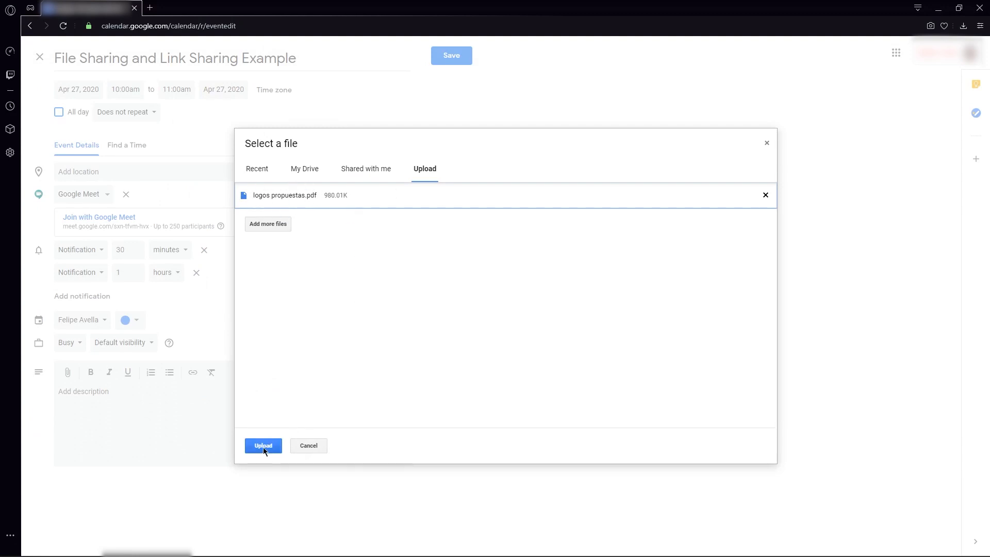
pyautogui.click(263, 445)
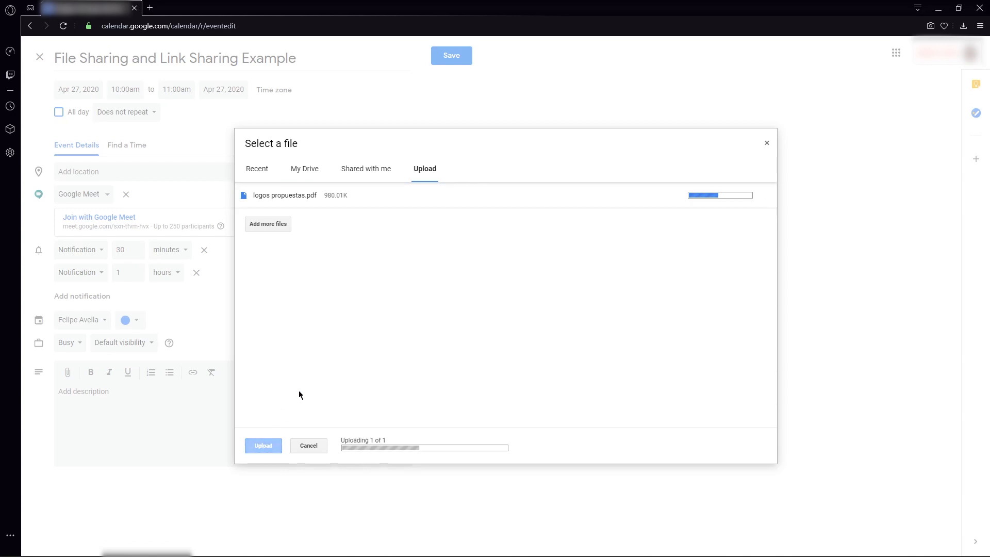
pyautogui.click(263, 446)
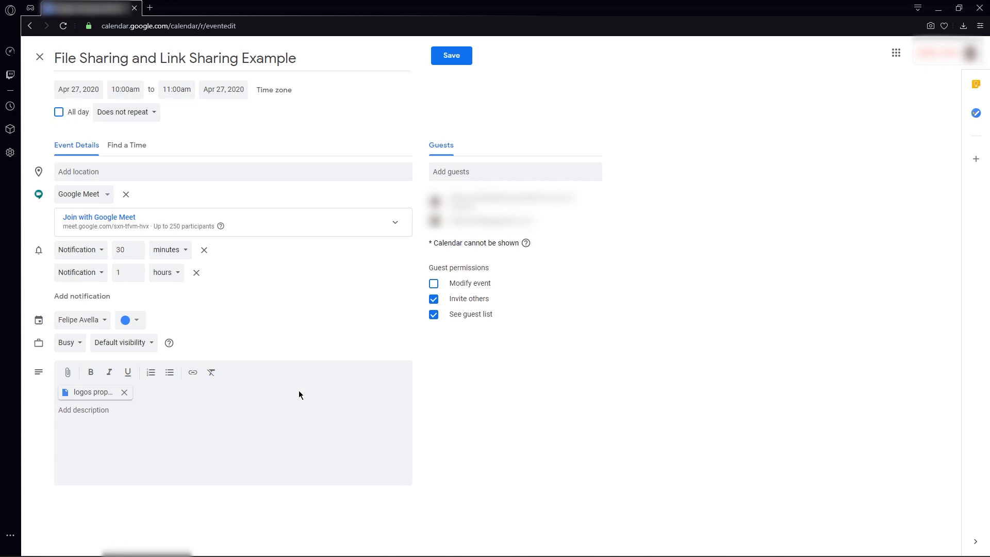
pyautogui.moveTo(66, 401)
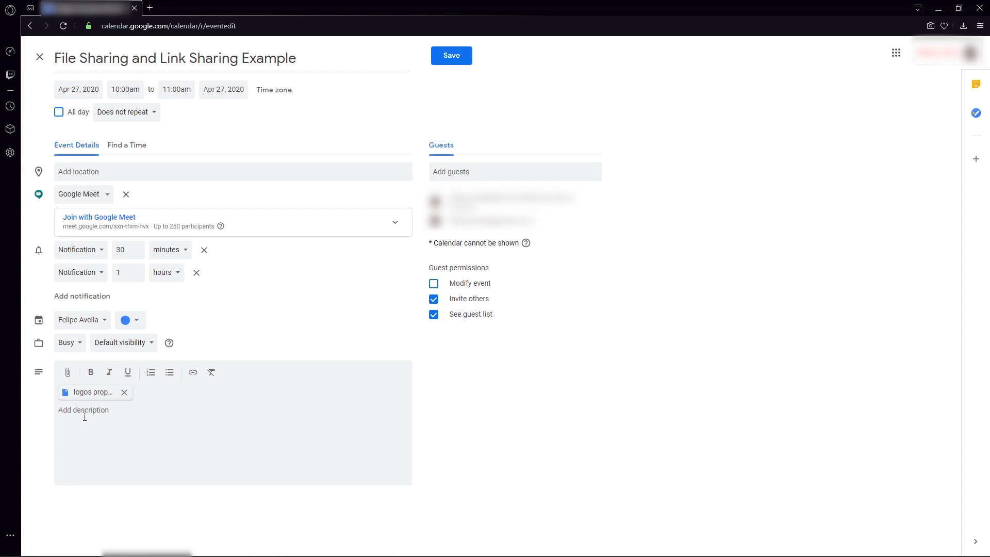
pyautogui.click(84, 410)
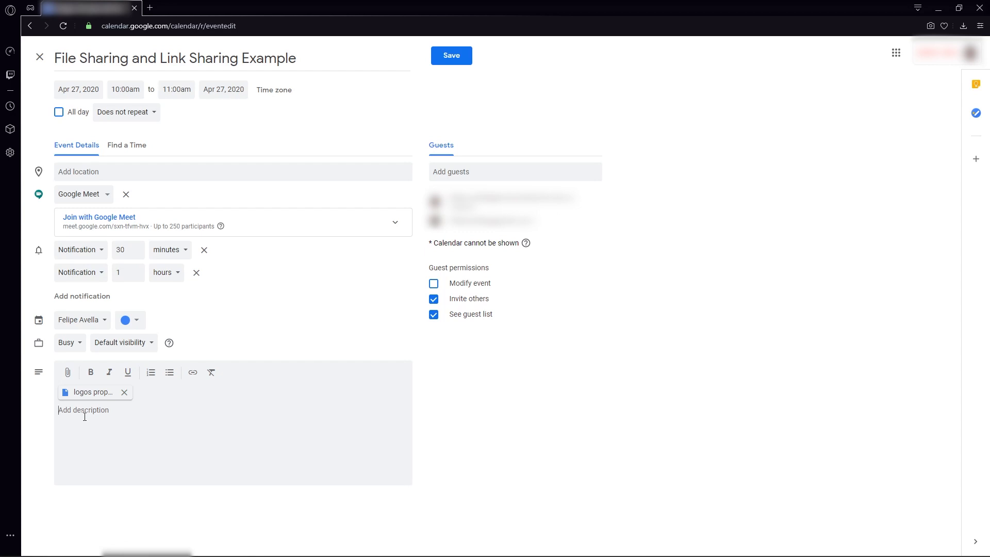
pyautogui.moveTo(169, 373)
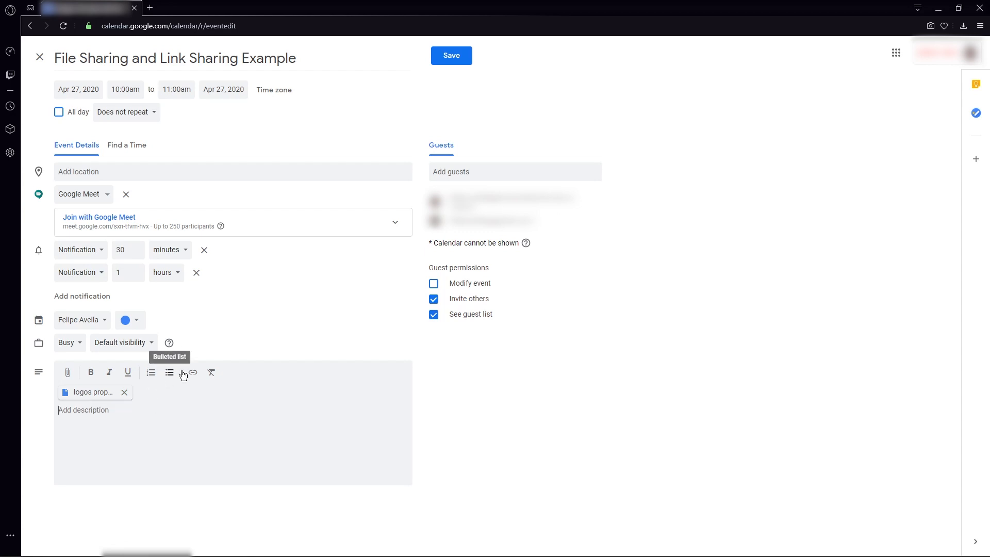
pyautogui.moveTo(193, 372)
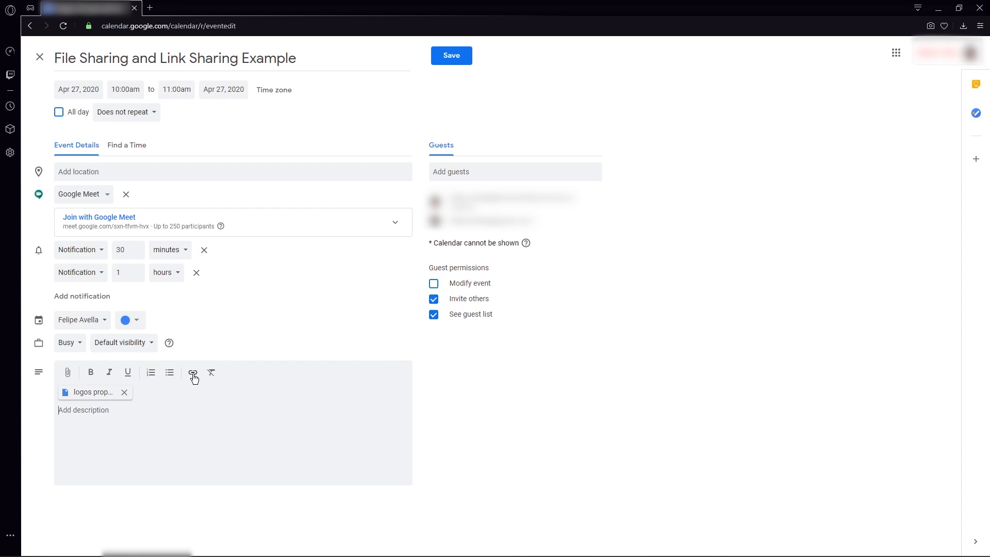
pyautogui.click(193, 372)
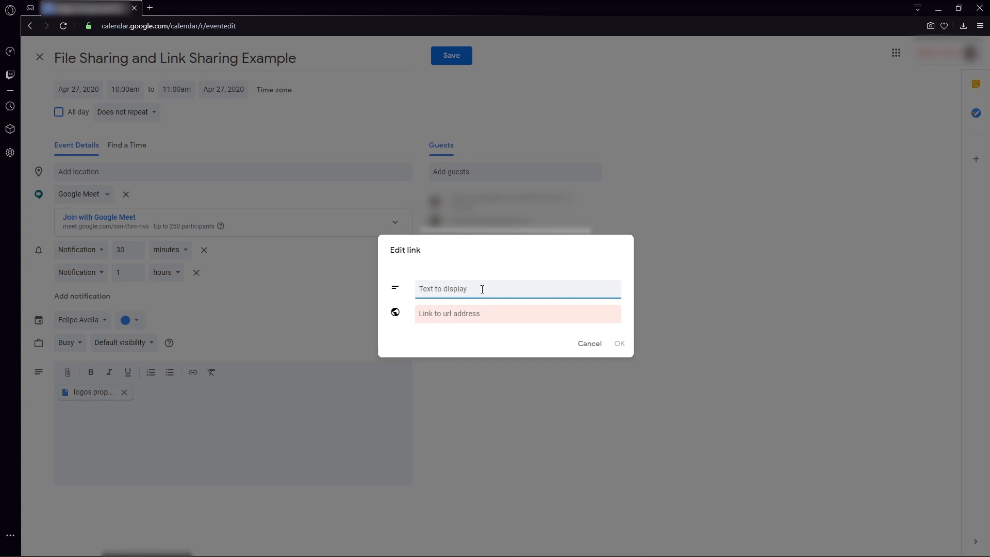
pyautogui.moveTo(472, 291)
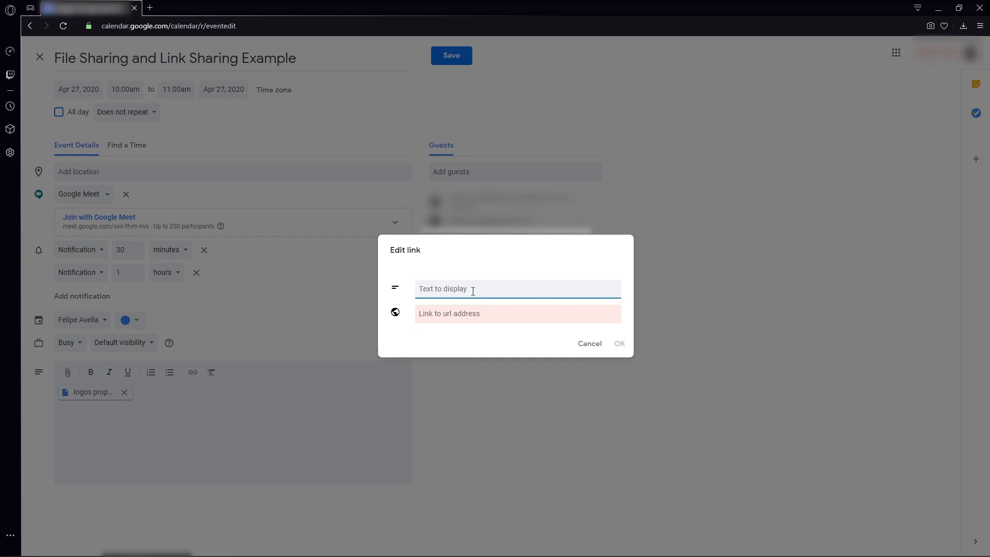
pyautogui.write('Kahoot URL for TEST')
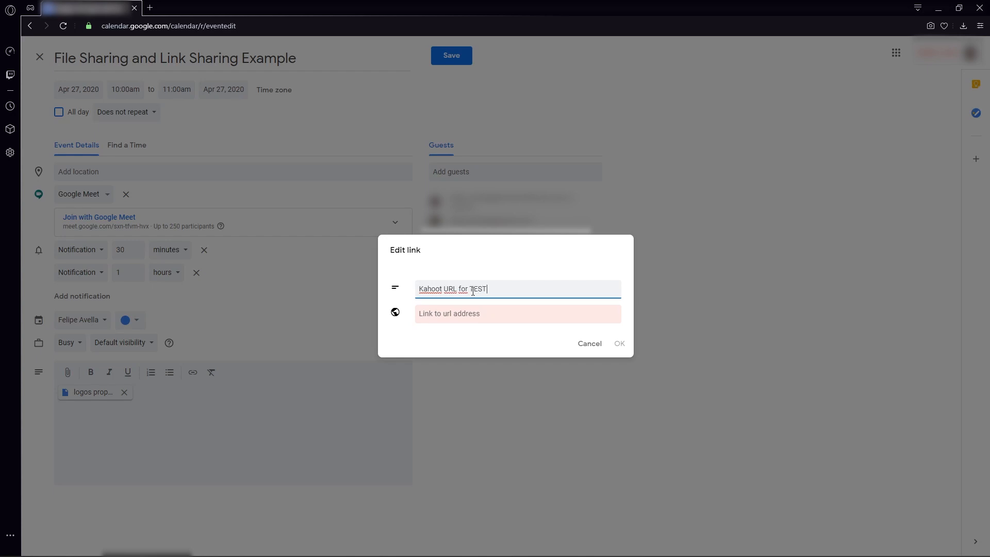
pyautogui.write('www.kahoot.com')
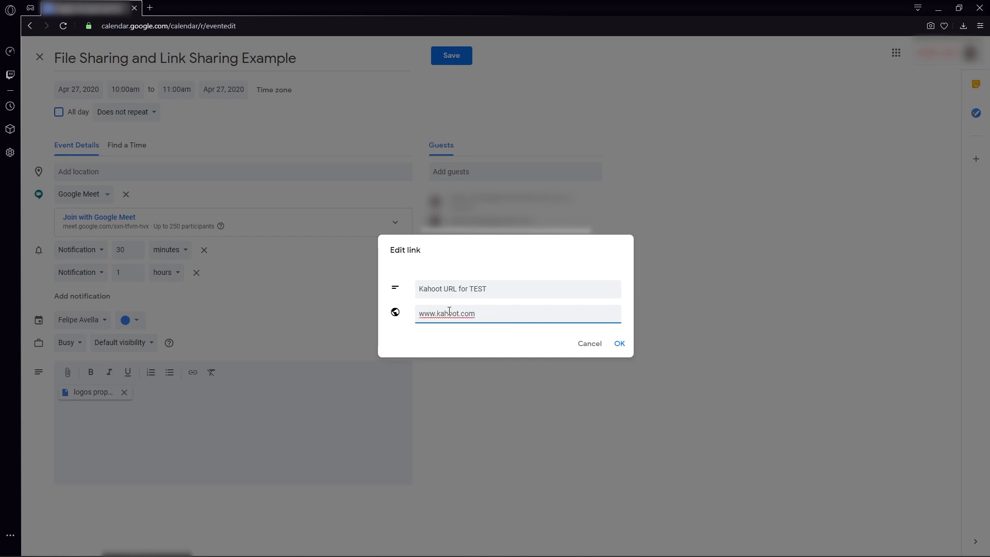
pyautogui.click(618, 342)
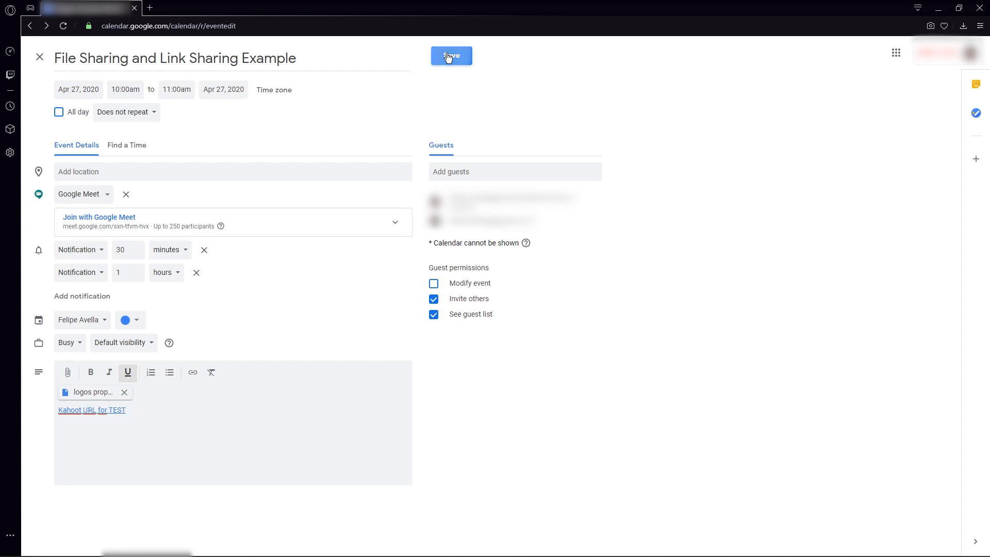
# Step: Save the event and confirm inviting the guests outside the organization
pyautogui.click(451, 56)
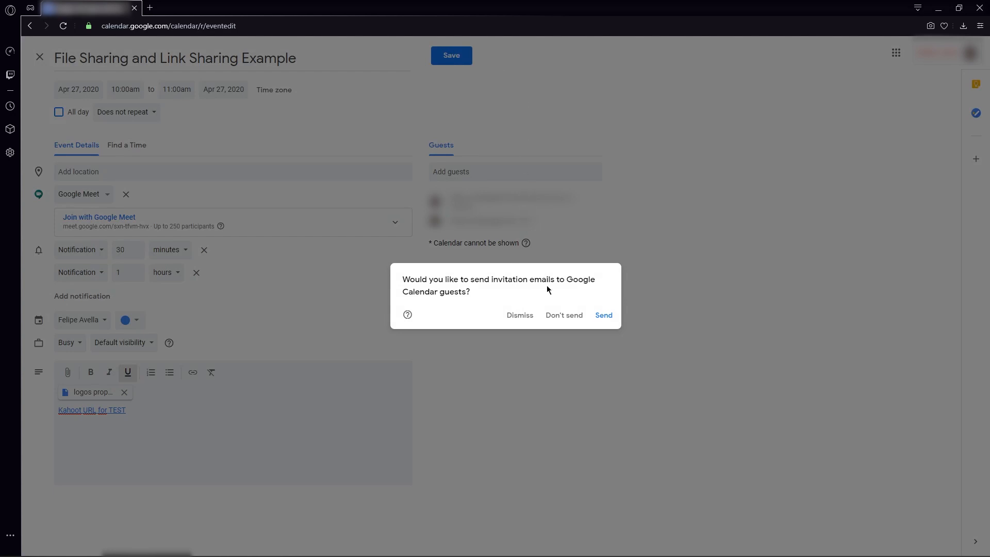
pyautogui.moveTo(567, 299)
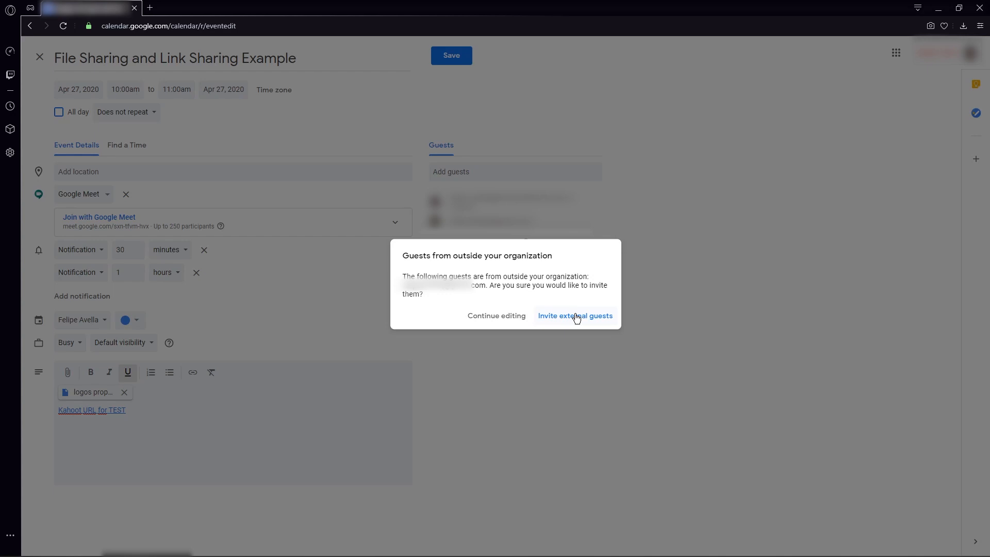
pyautogui.click(574, 316)
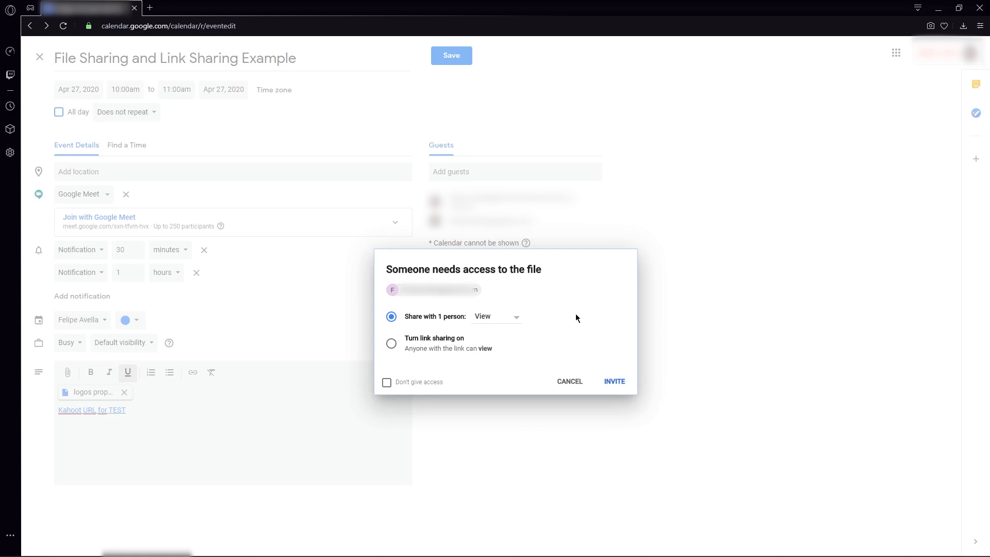
pyautogui.moveTo(325, 345)
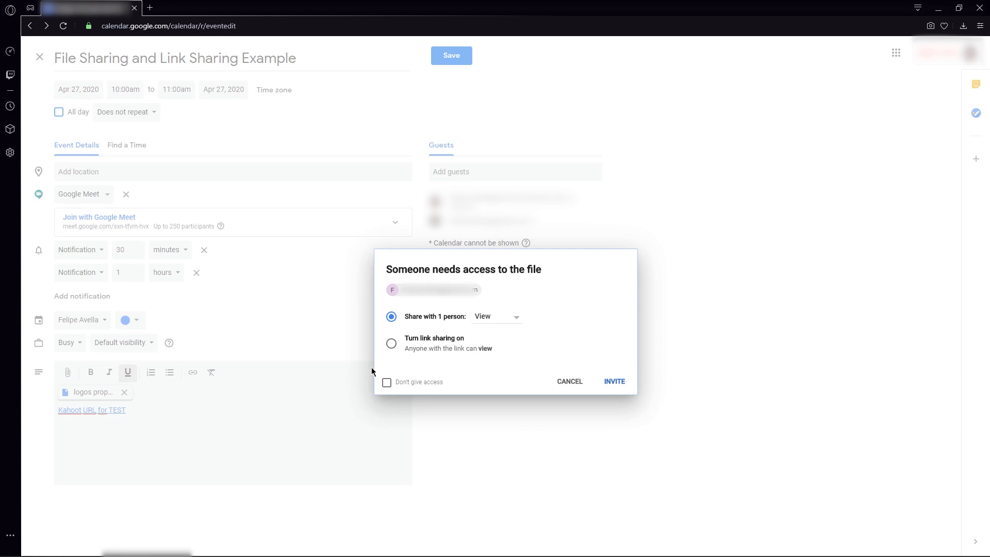
pyautogui.moveTo(582, 314)
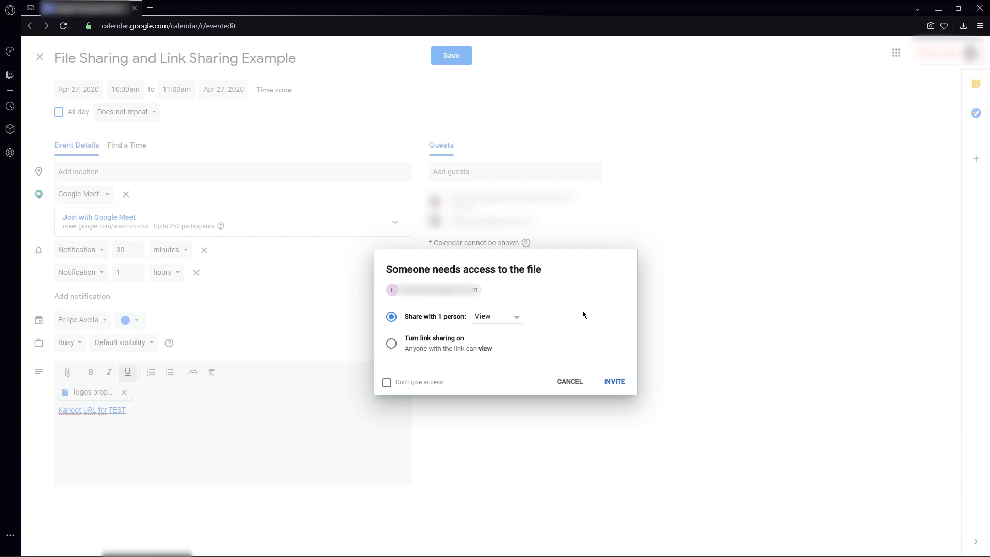
pyautogui.moveTo(548, 318)
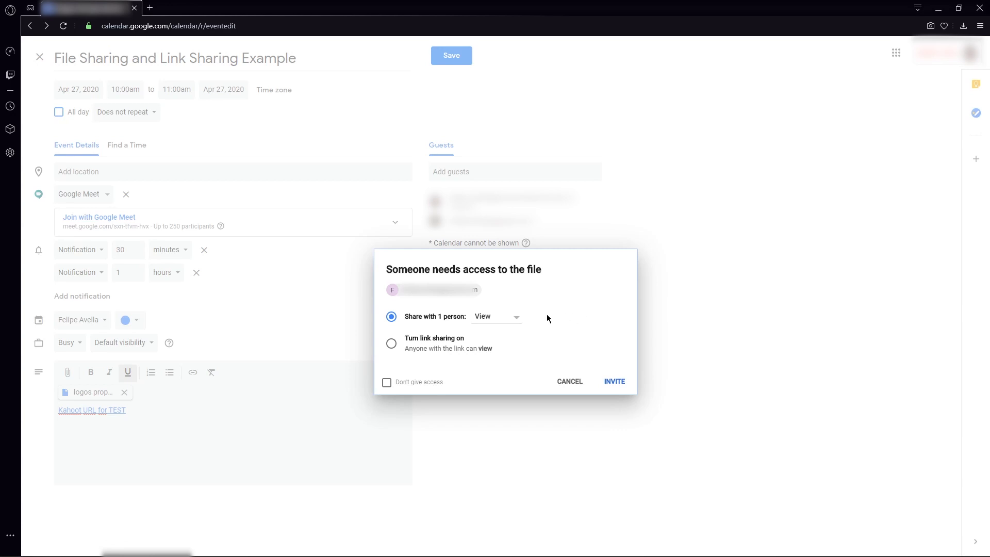
pyautogui.moveTo(380, 308)
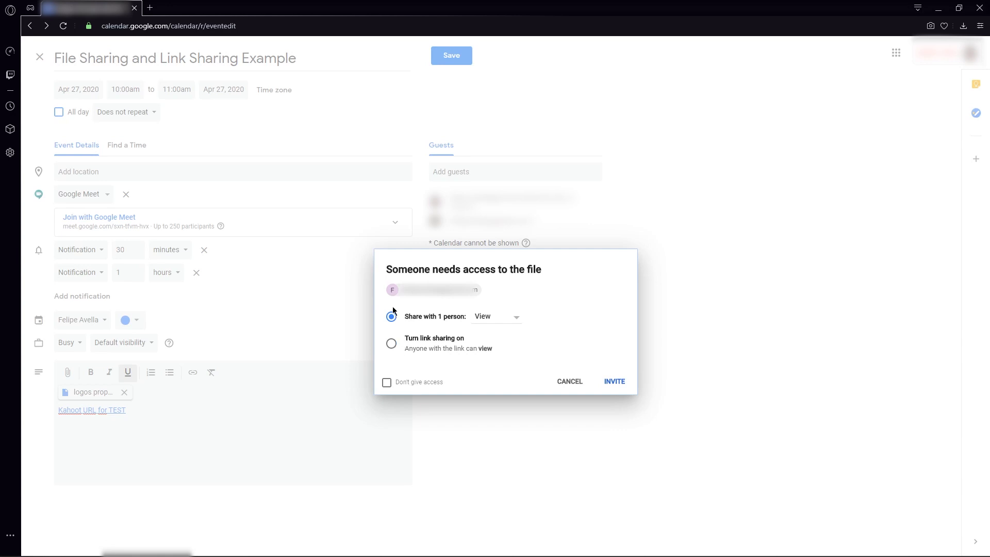
pyautogui.moveTo(390, 308)
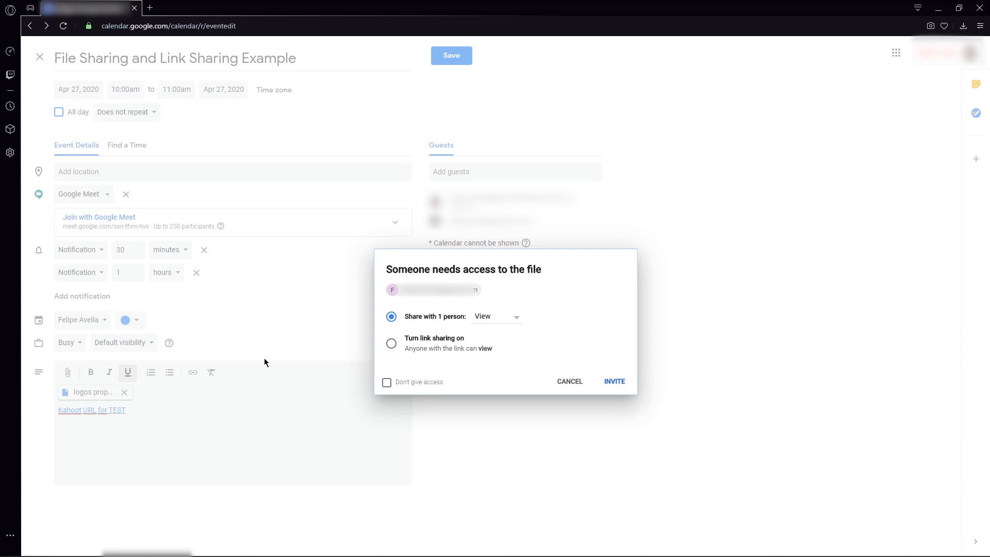
pyautogui.moveTo(579, 263)
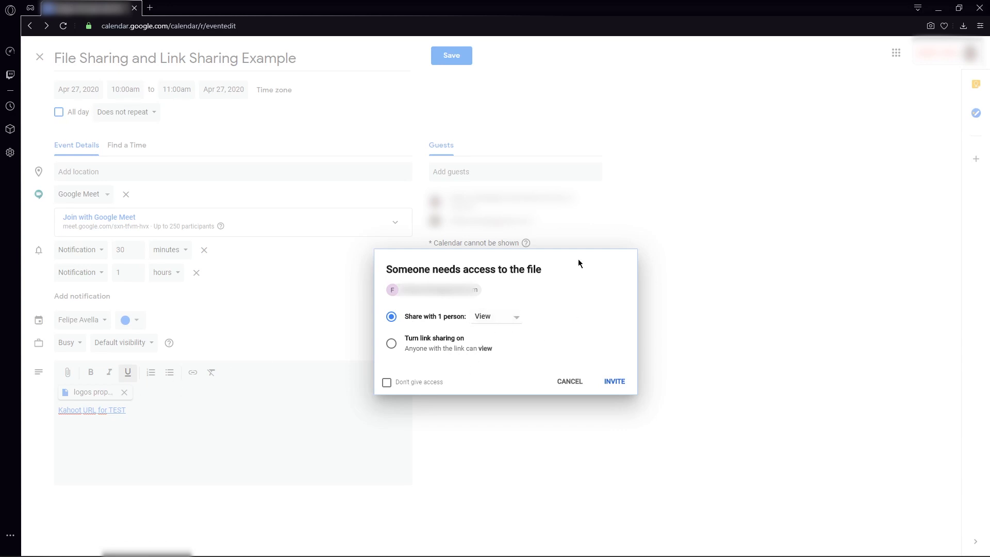
pyautogui.moveTo(443, 182)
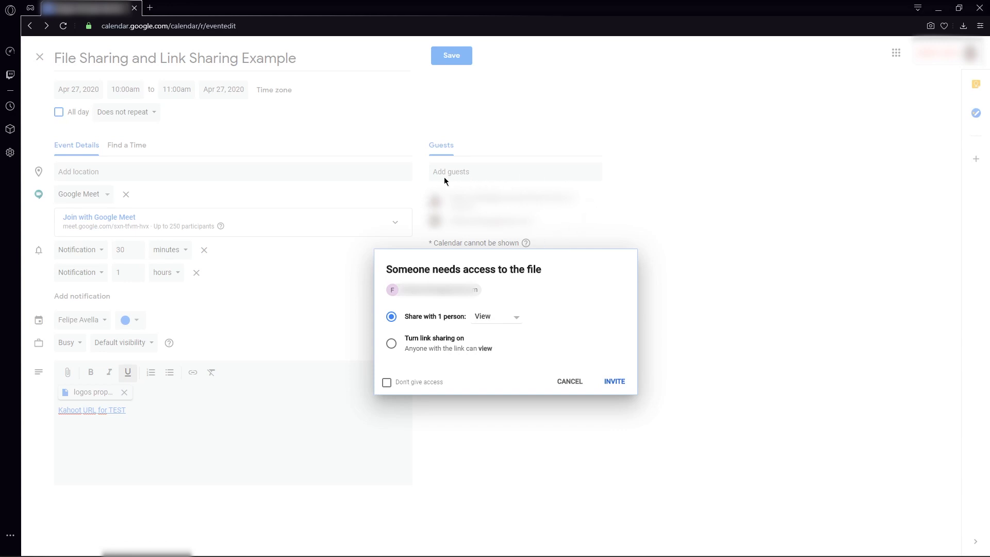
pyautogui.moveTo(502, 280)
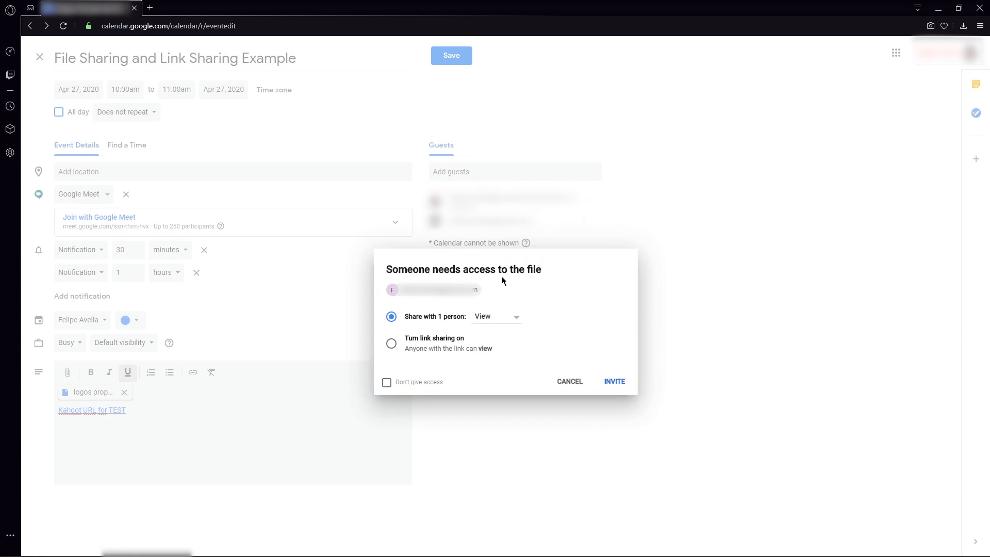
pyautogui.moveTo(154, 411)
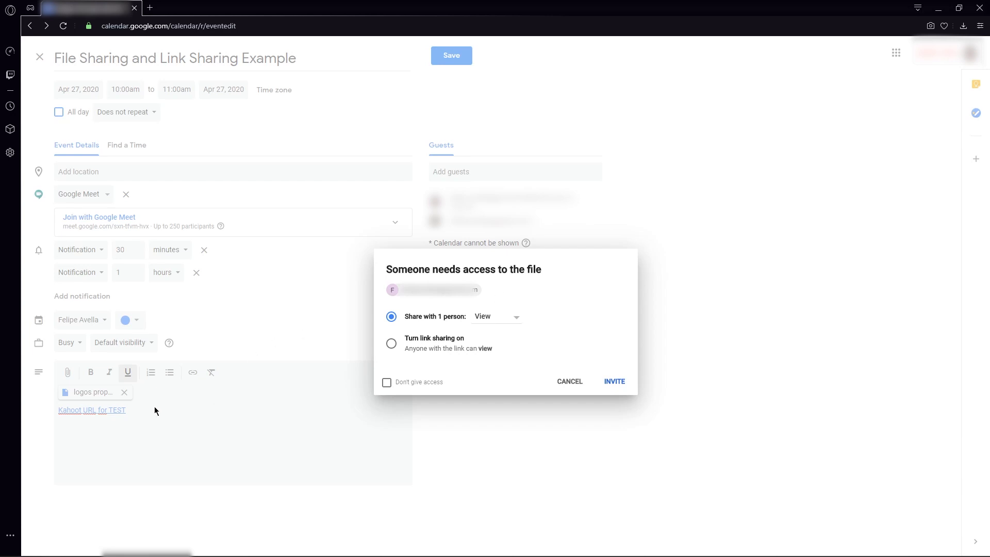
pyautogui.moveTo(549, 291)
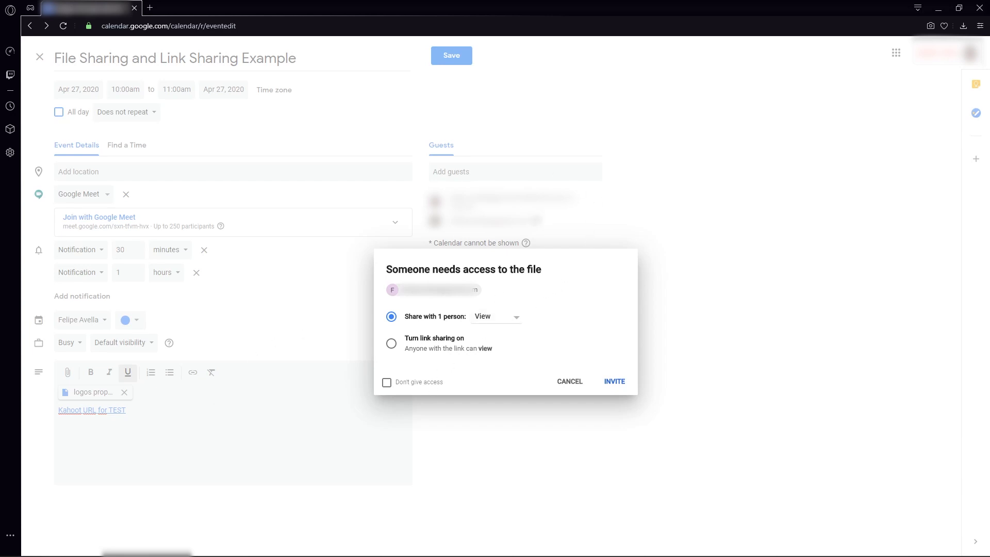
pyautogui.moveTo(594, 213)
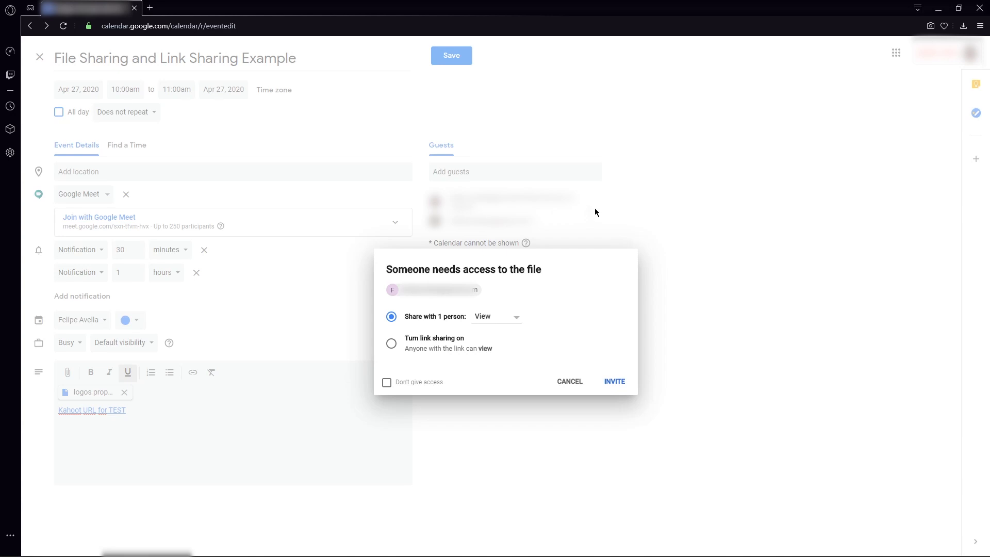
# Step: Change the attached file's access to link sharing so anyone with the link can view
pyautogui.click(496, 316)
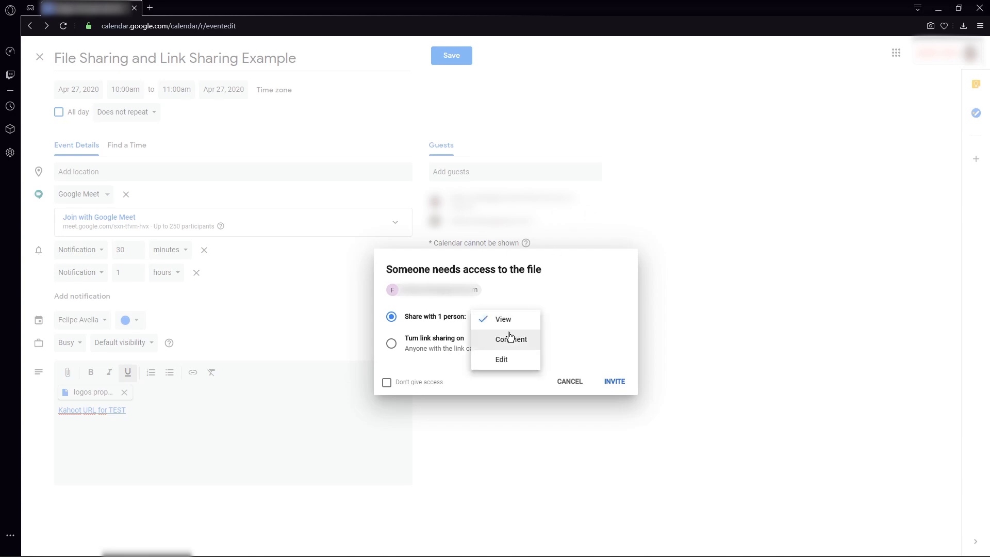
pyautogui.click(502, 318)
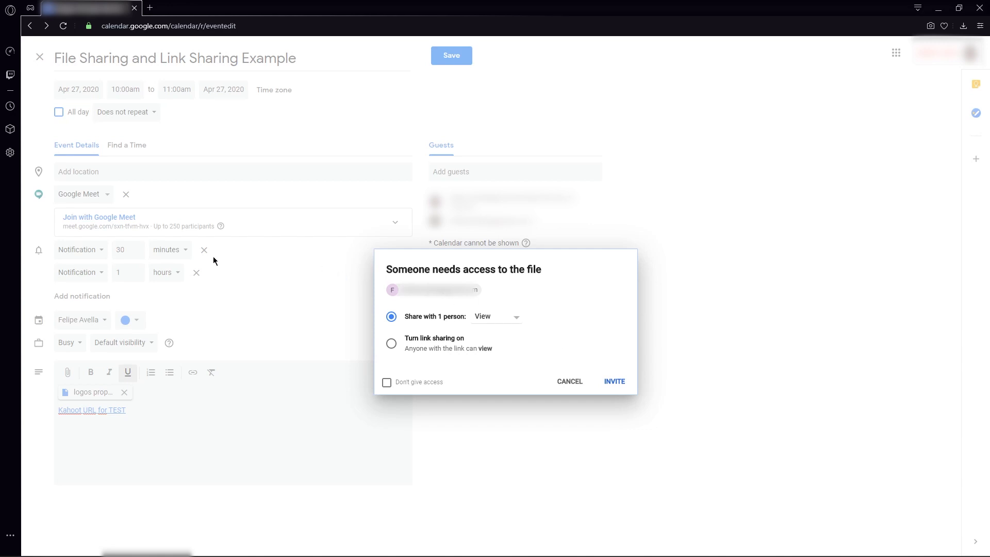
pyautogui.moveTo(450, 335)
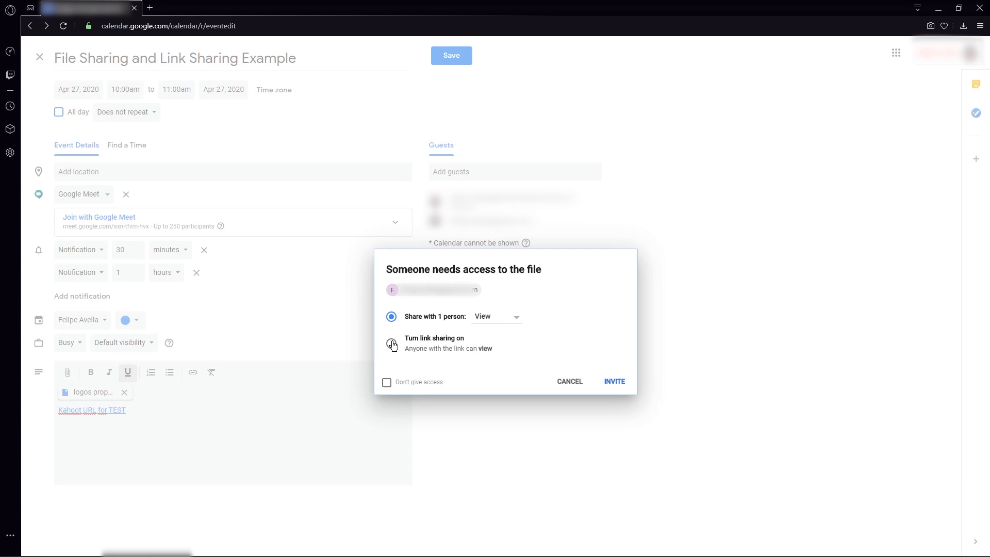
pyautogui.click(392, 343)
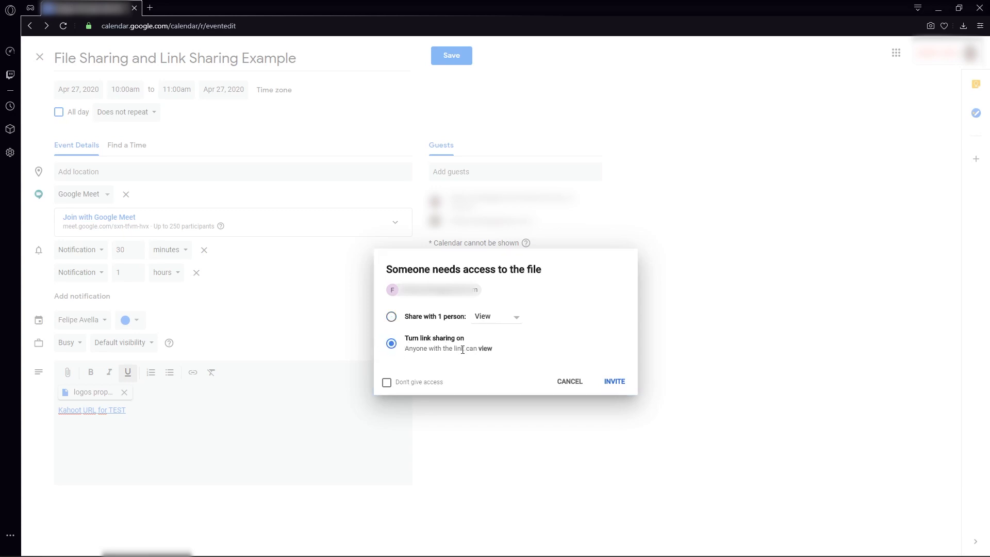
pyautogui.moveTo(559, 372)
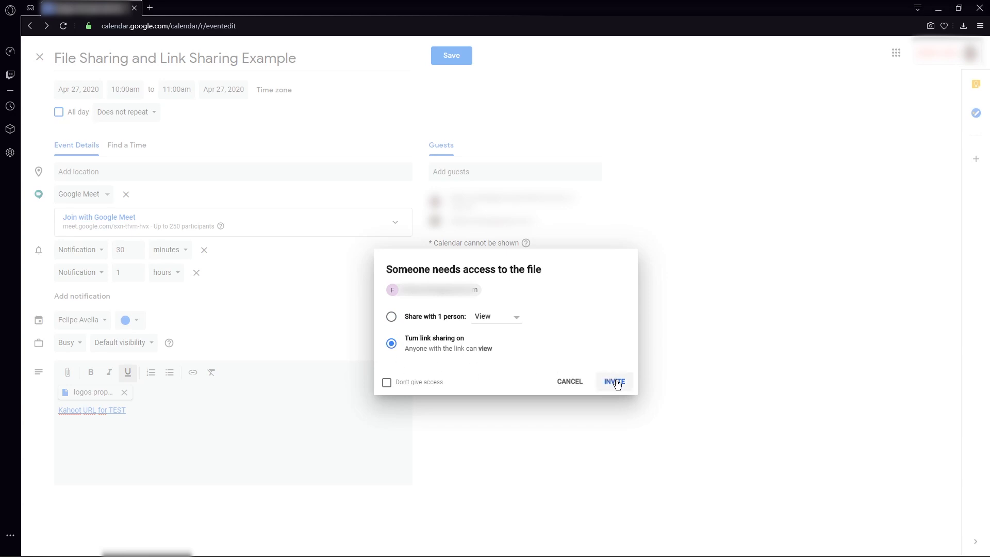
# Step: Confirm sharing to save the event, then launch its Google Meet call from the April 27 details
pyautogui.click(613, 381)
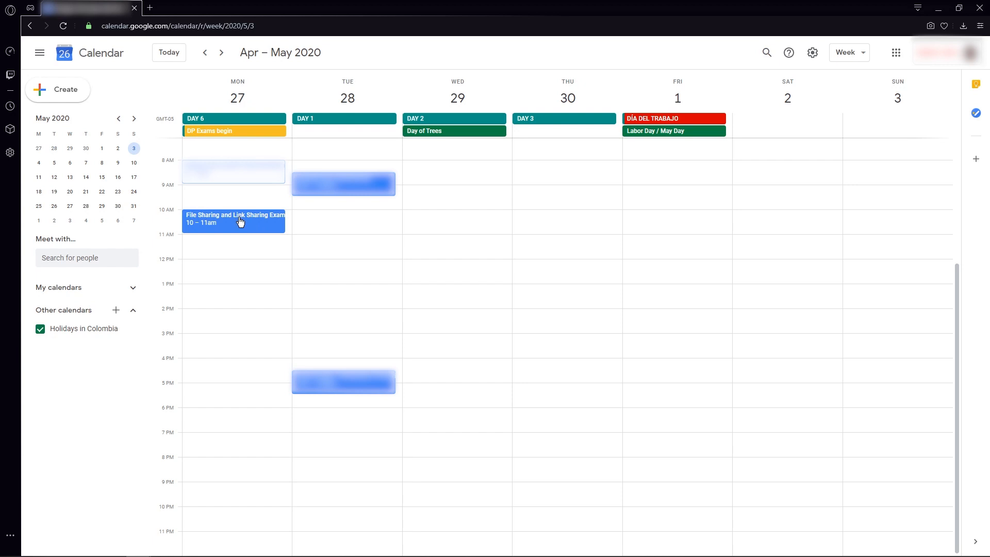
pyautogui.click(234, 219)
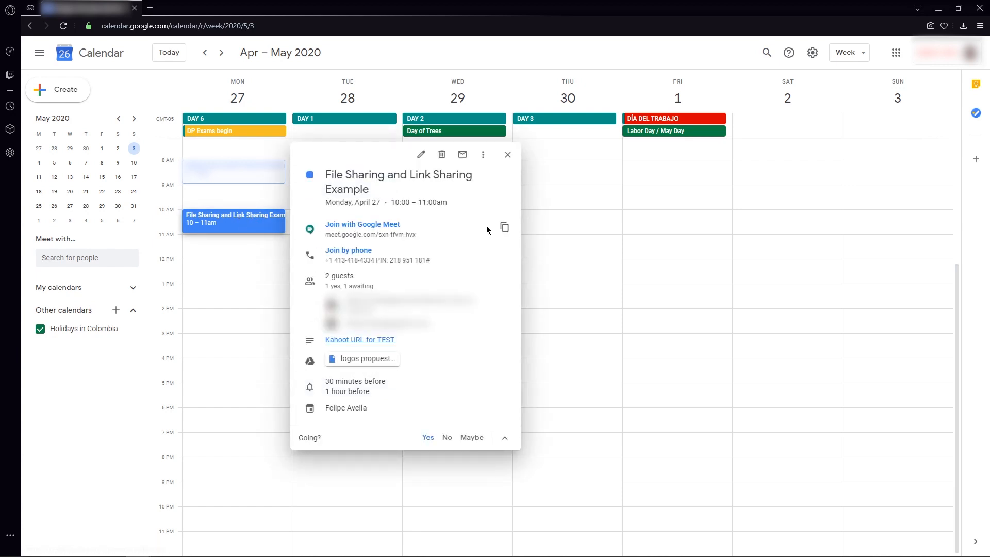
pyautogui.click(504, 227)
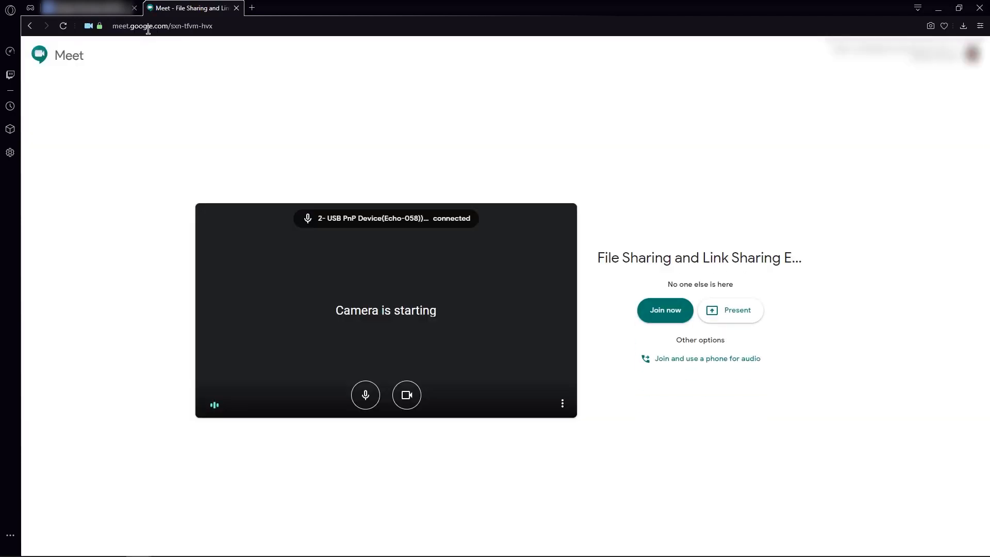
# Step: Switch off the camera and mute the microphone on the Meet pre-join screen
pyautogui.click(407, 395)
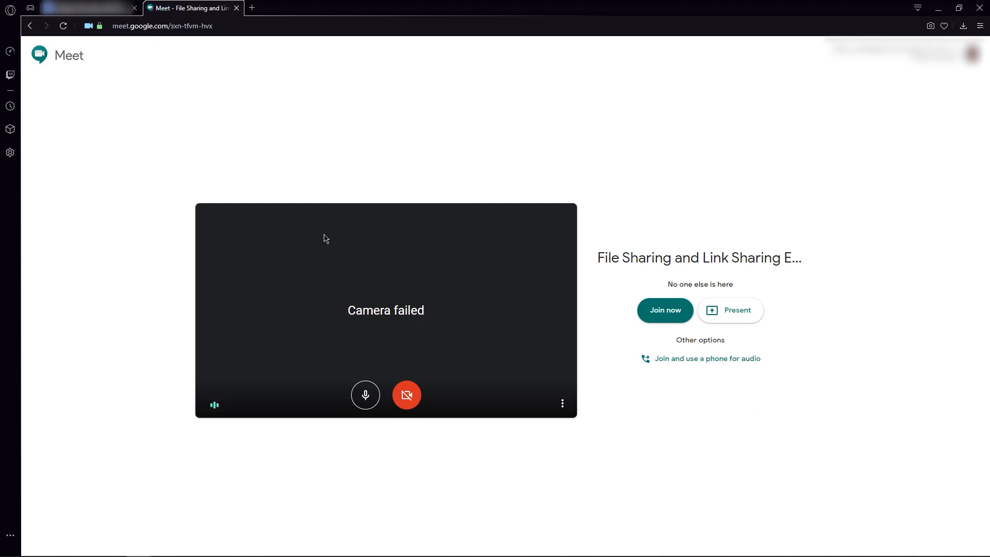
pyautogui.click(365, 395)
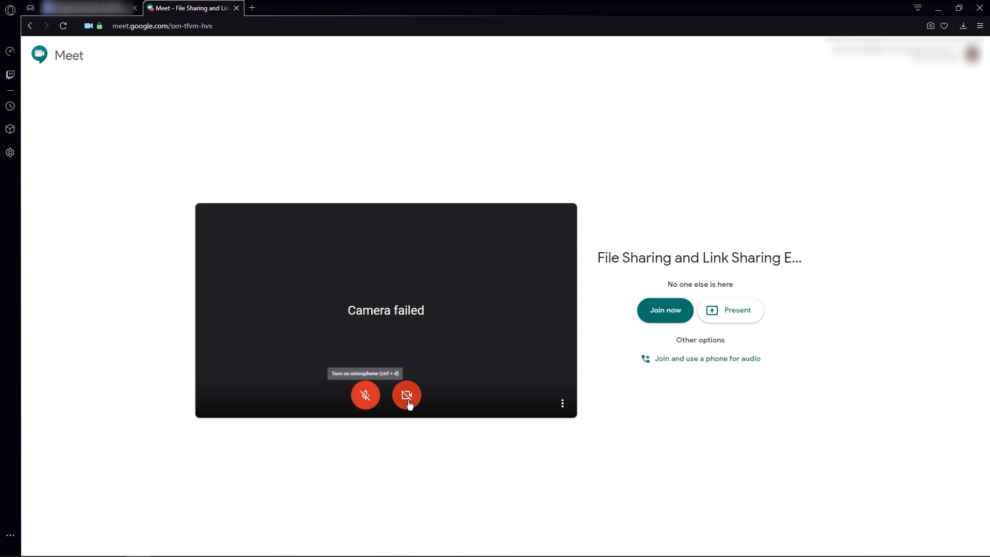
pyautogui.moveTo(406, 395)
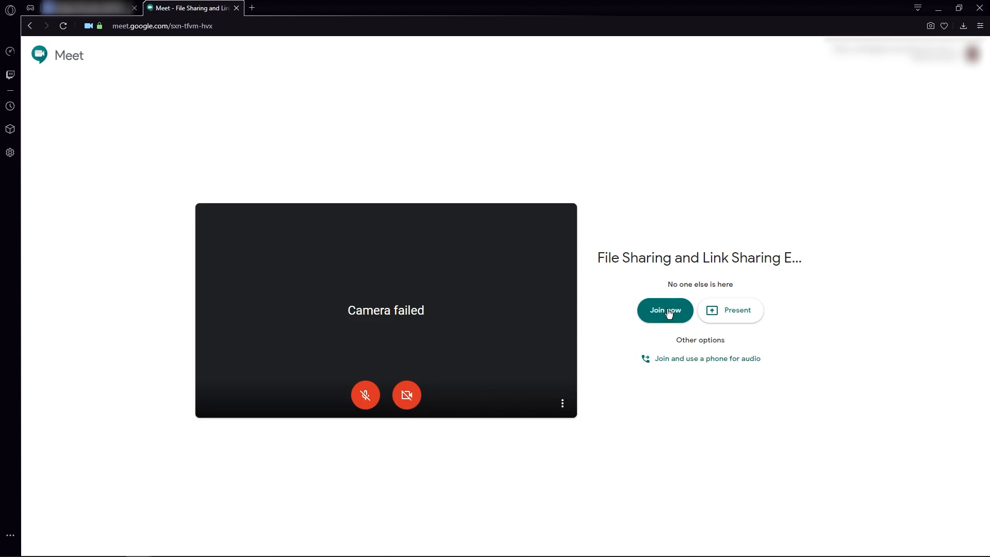
# Step: Join the File Sharing and Link Sharing Example call with camera and microphone off
pyautogui.click(664, 311)
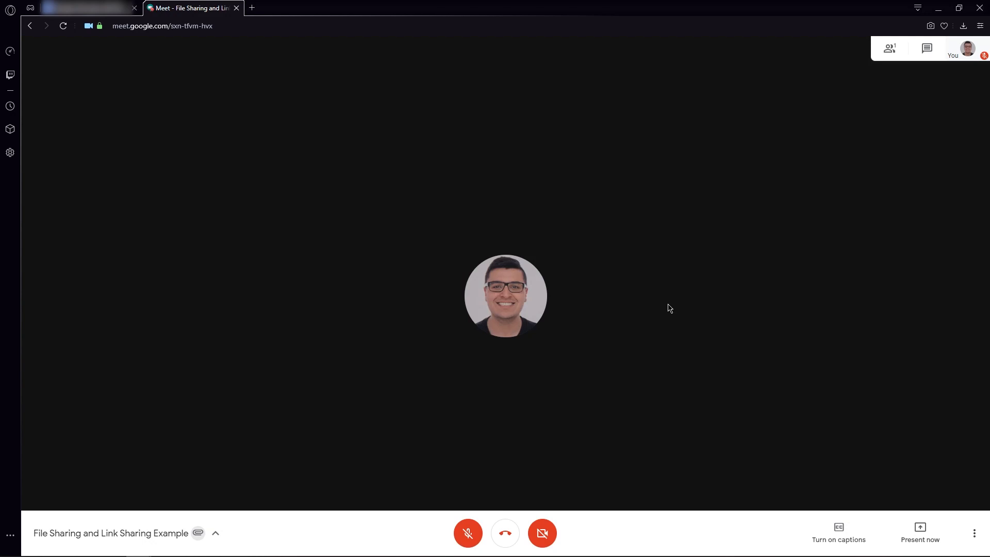
pyautogui.moveTo(260, 498)
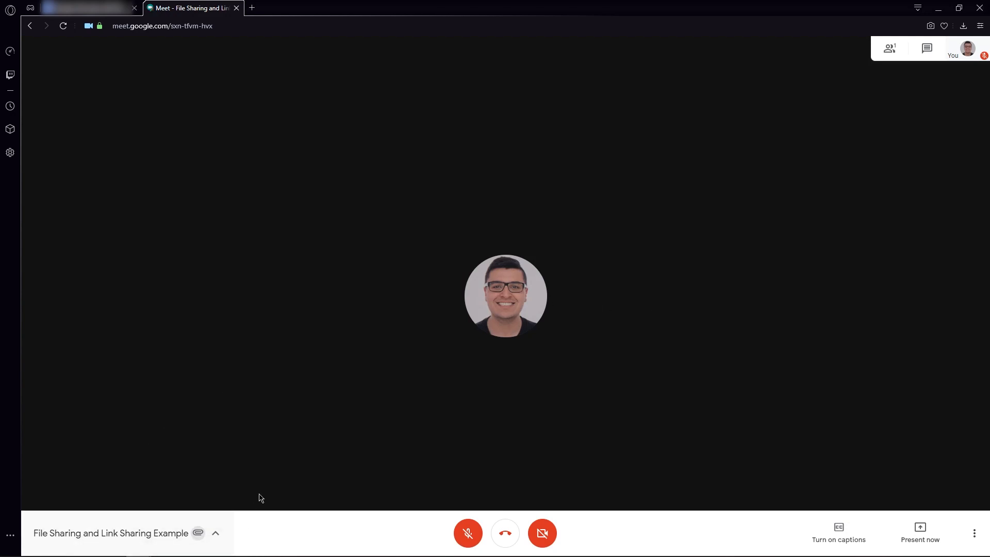
pyautogui.moveTo(283, 468)
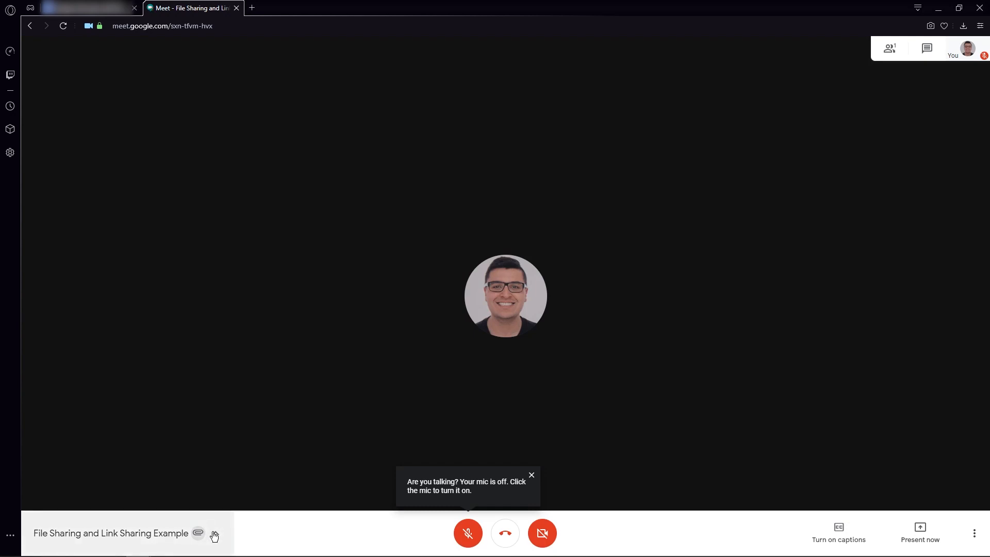
pyautogui.click(531, 475)
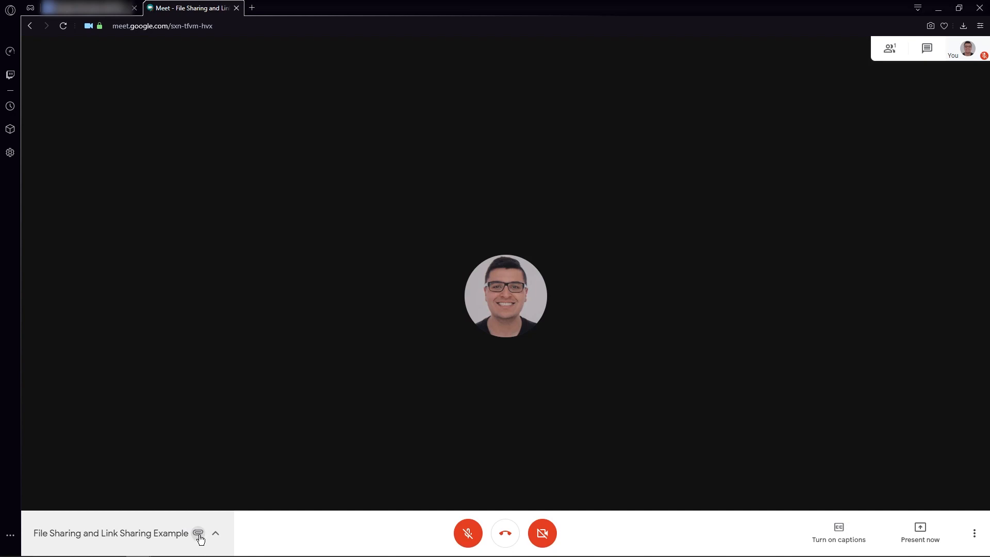
pyautogui.moveTo(215, 541)
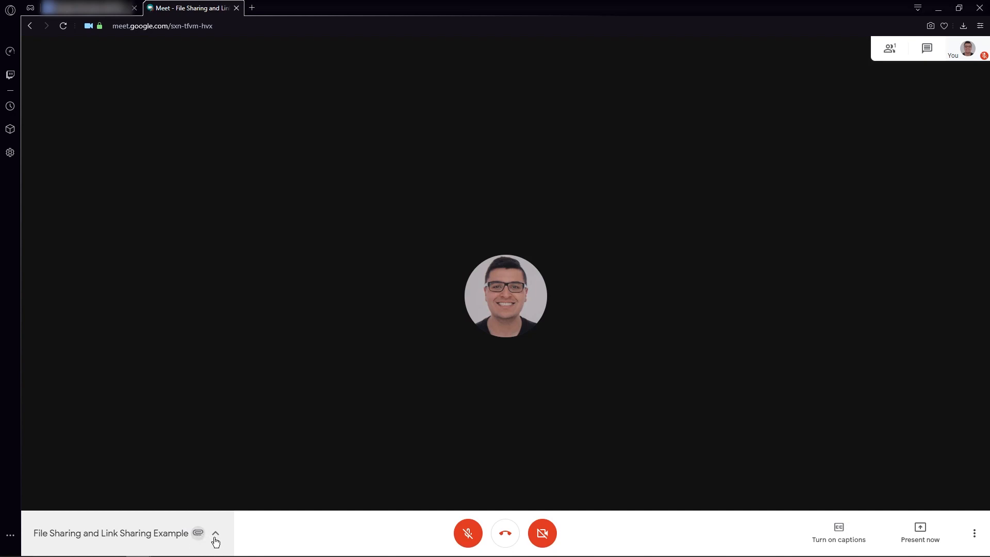
# Step: Show the meeting details with the Kahoot URL for TEST link and joining info
pyautogui.click(216, 534)
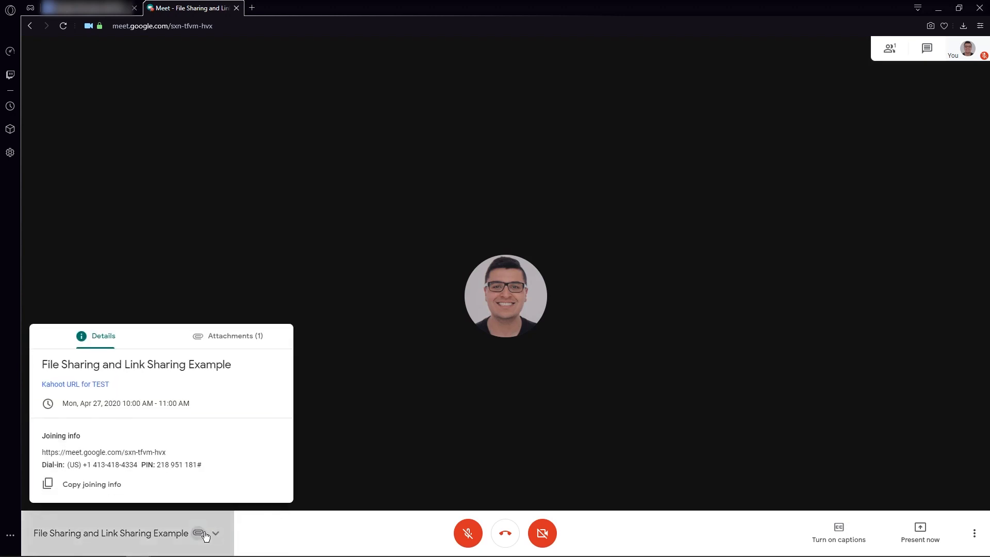
pyautogui.moveTo(152, 341)
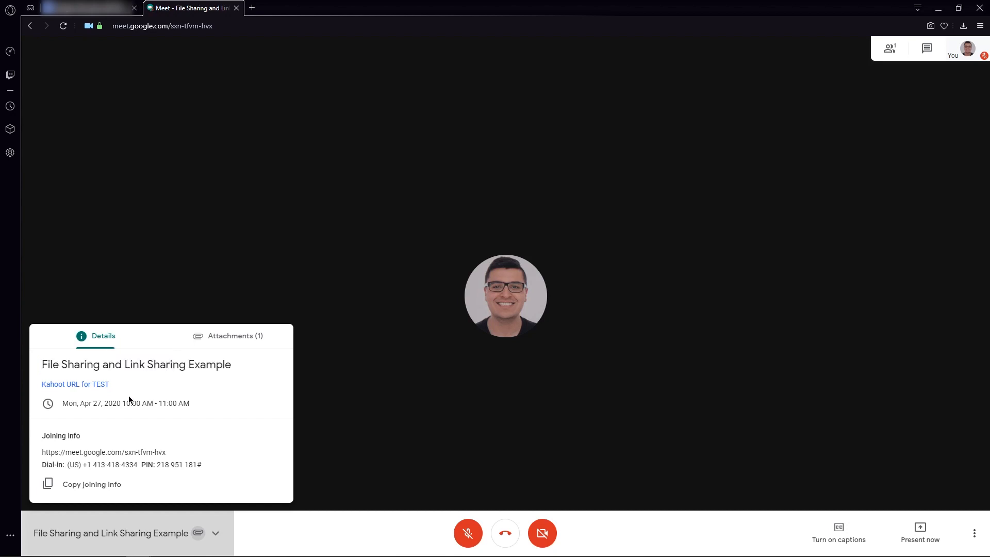
pyautogui.moveTo(80, 400)
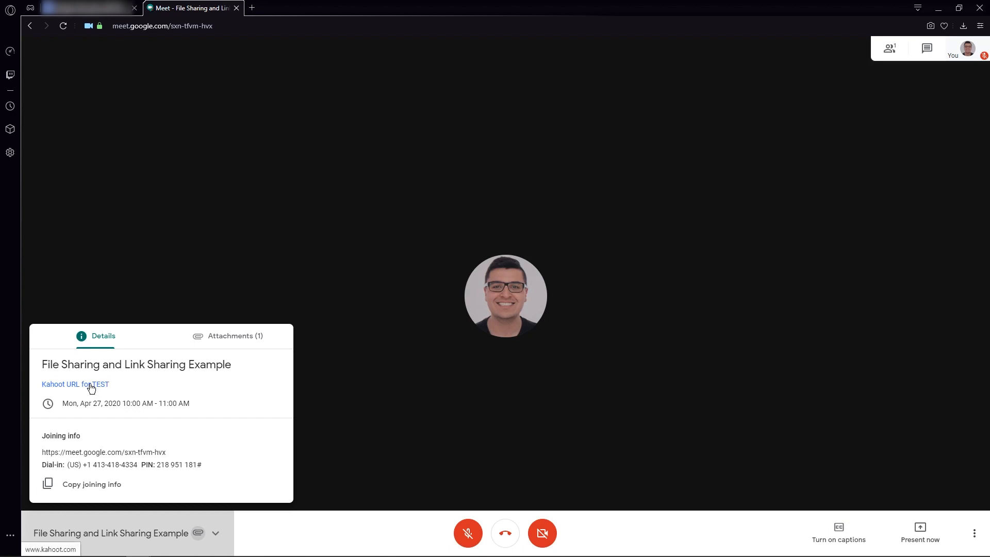
# Step: Follow the 'Kahoot URL for TEST' link to kahoot.com, then return to the Meet call
pyautogui.click(75, 384)
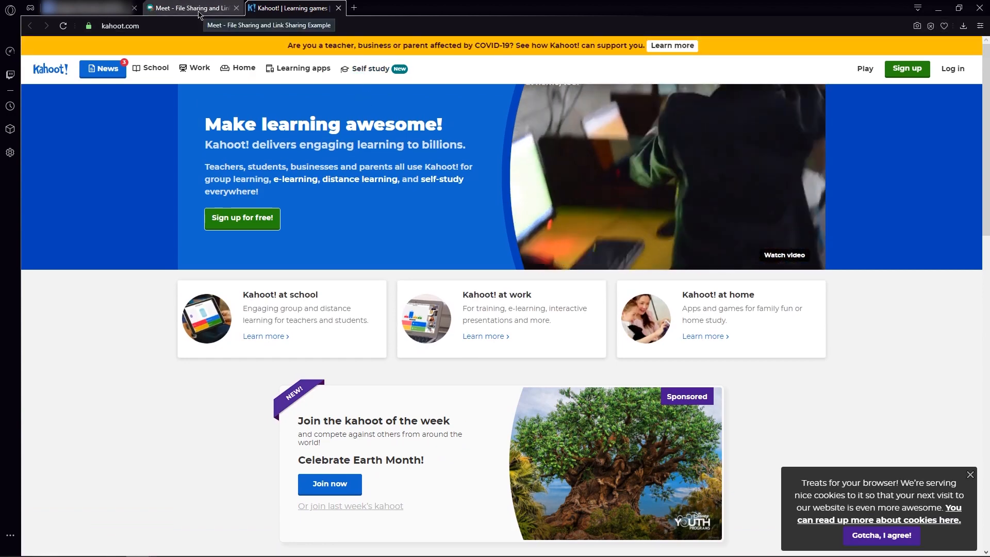
pyautogui.click(193, 8)
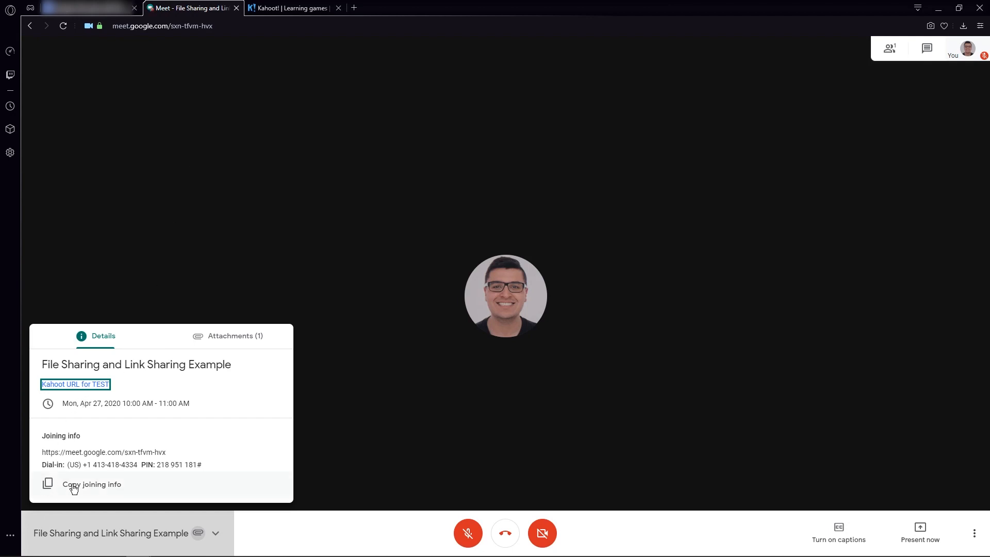
pyautogui.moveTo(261, 439)
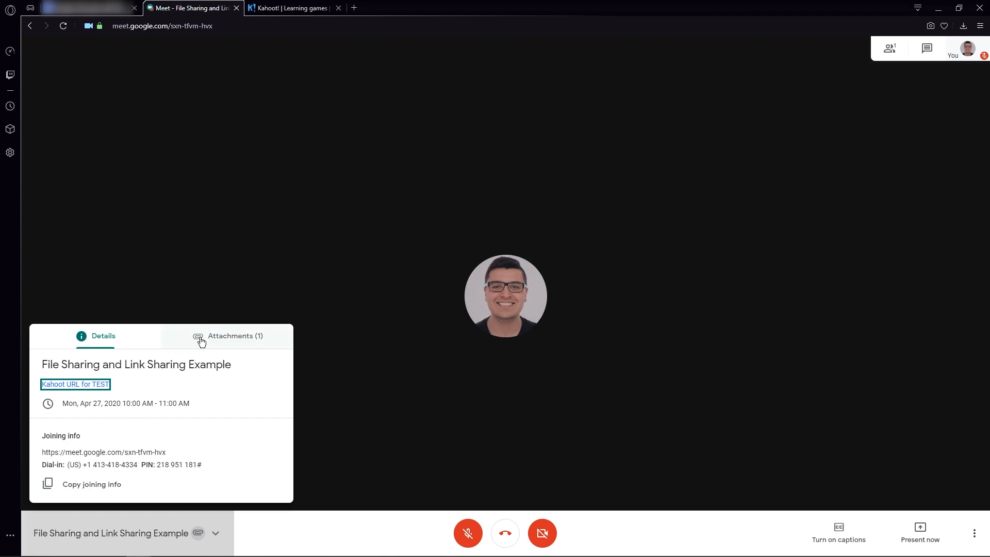
# Step: View the meeting's attachments listing logos propuestas.pdf
pyautogui.click(234, 335)
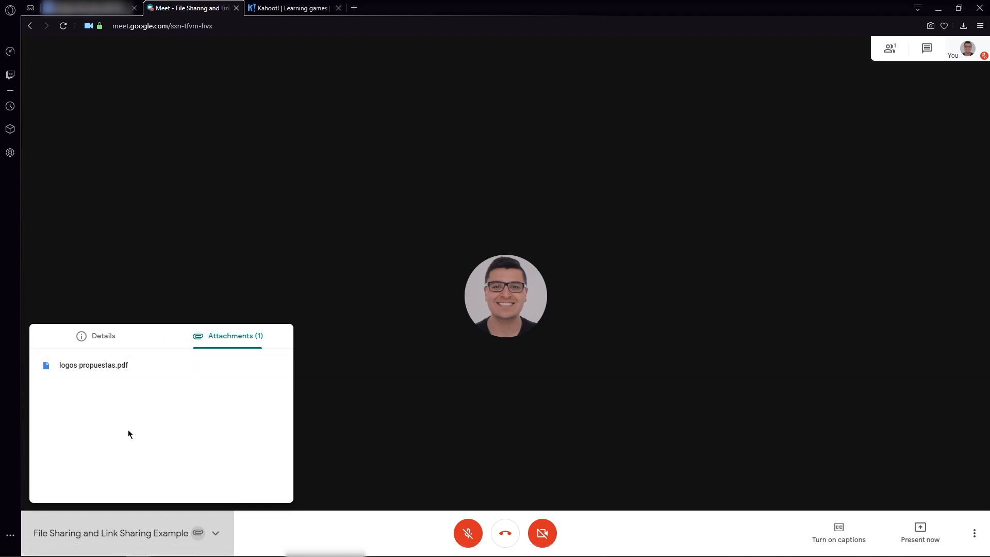
pyautogui.moveTo(93, 365)
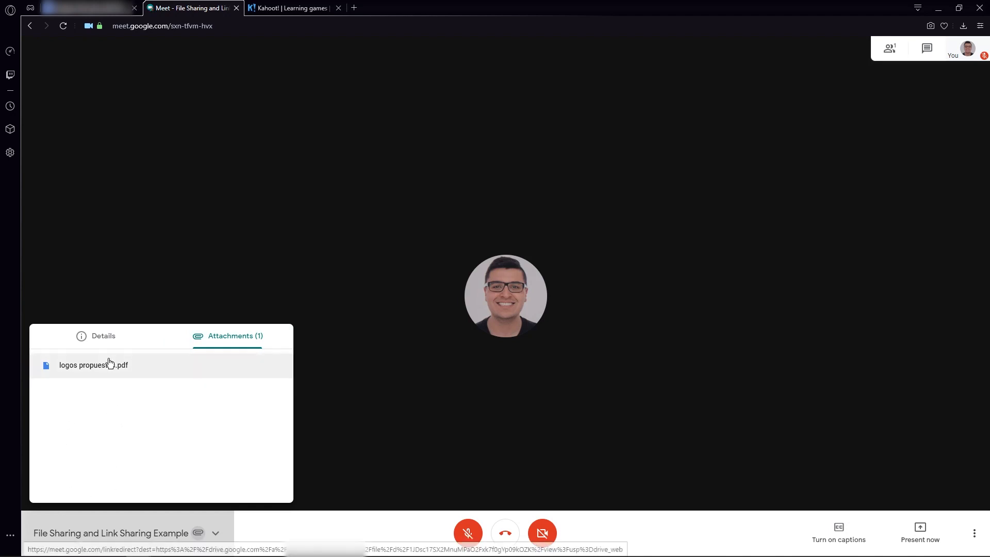